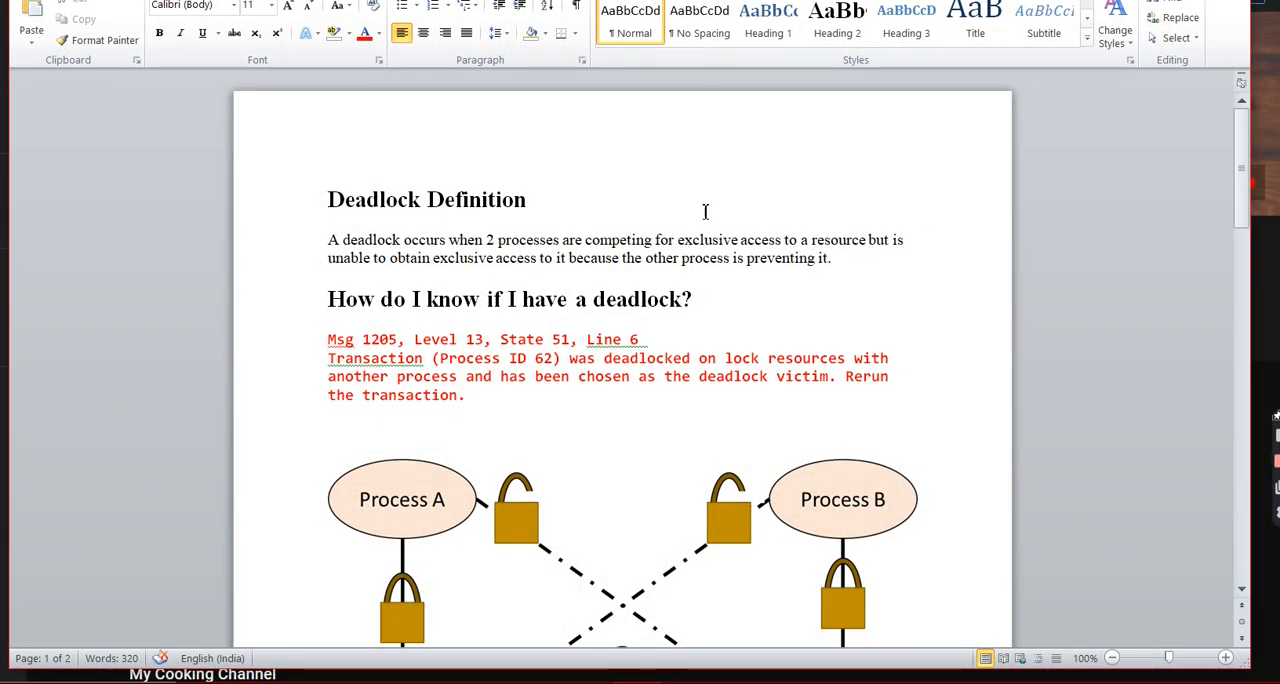
mouse_move(450, 268)
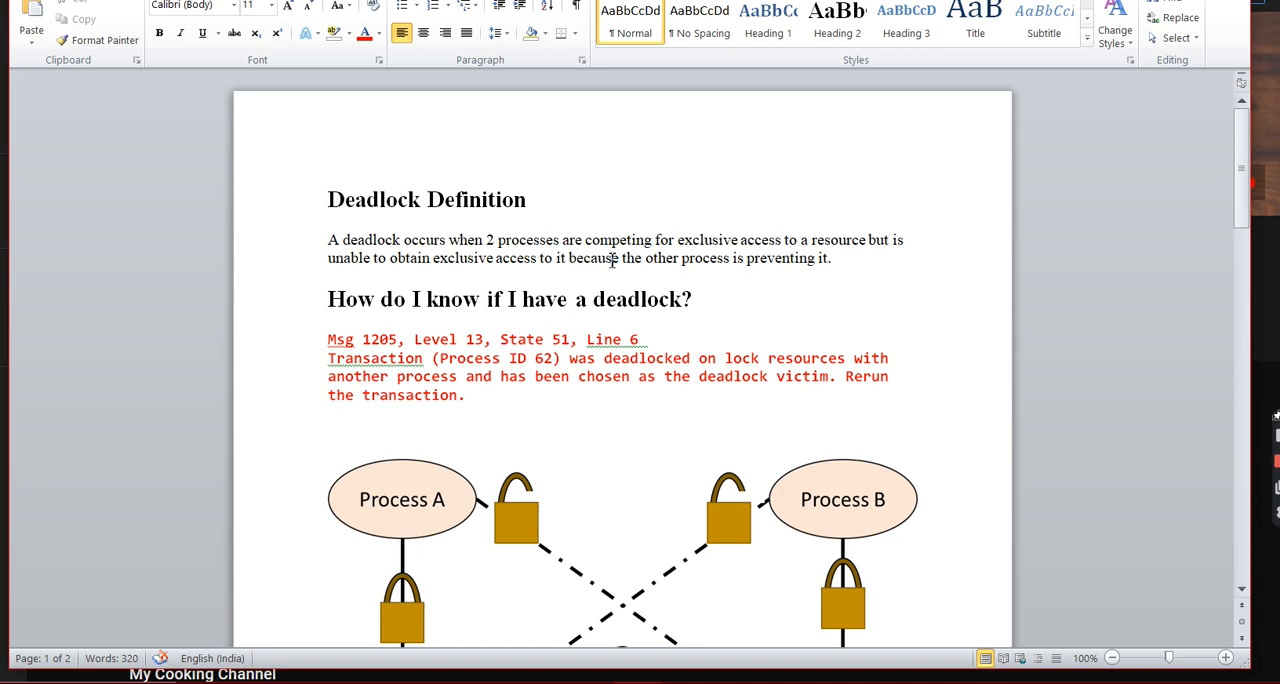
mouse_move(756, 258)
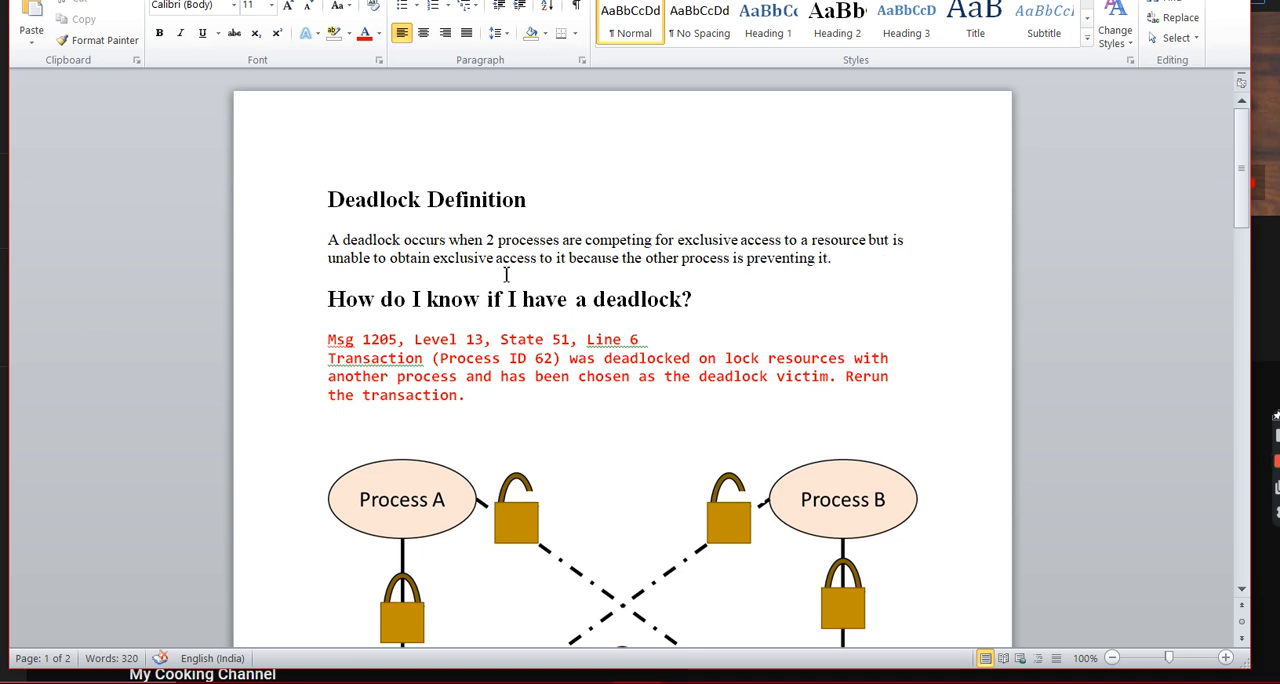
mouse_move(588, 276)
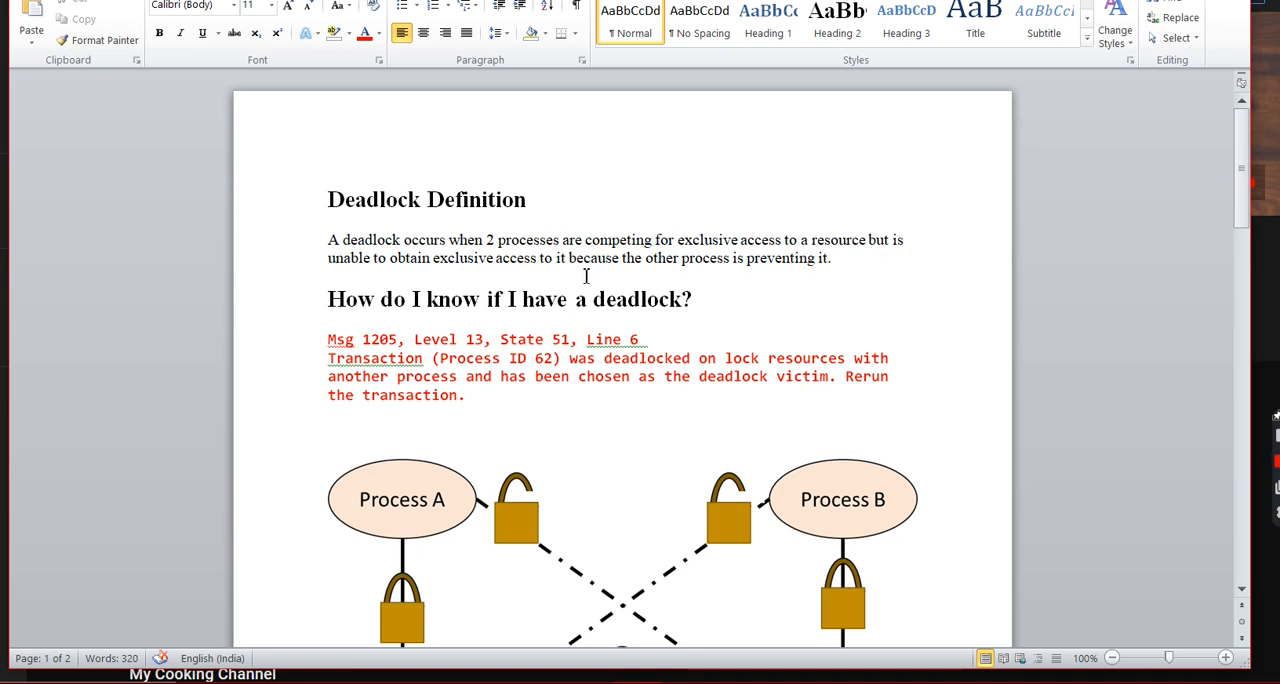
mouse_move(838, 276)
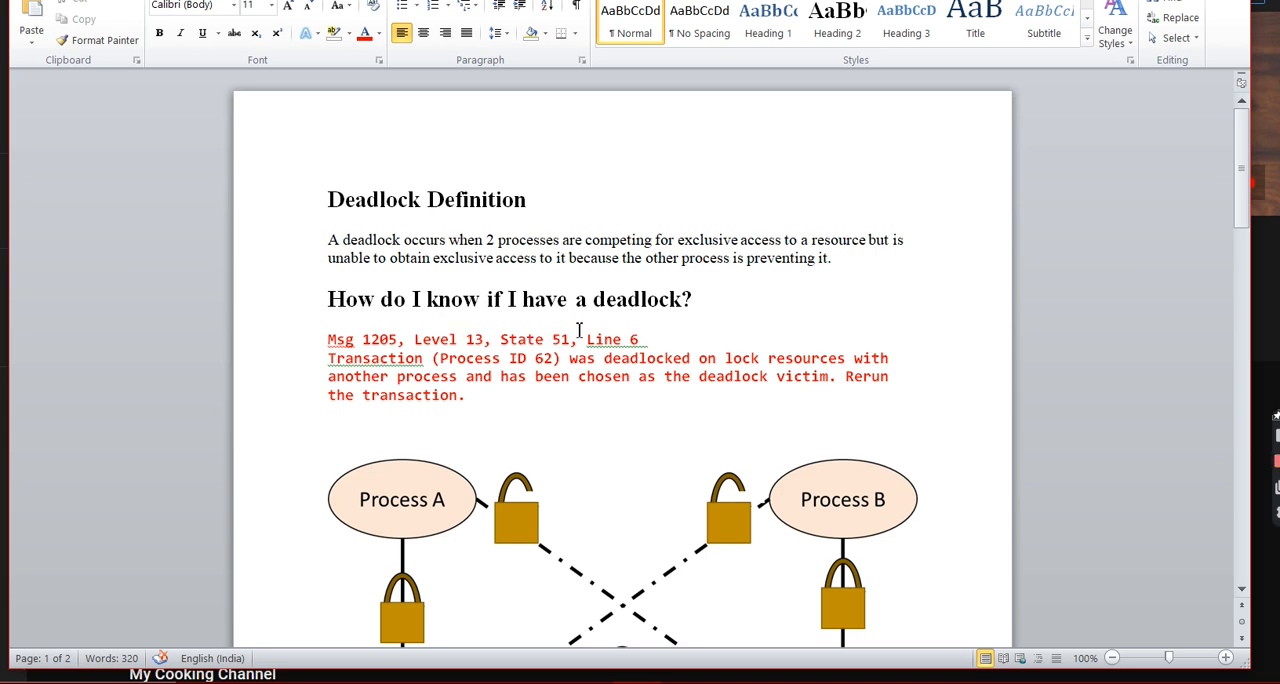
mouse_move(456, 420)
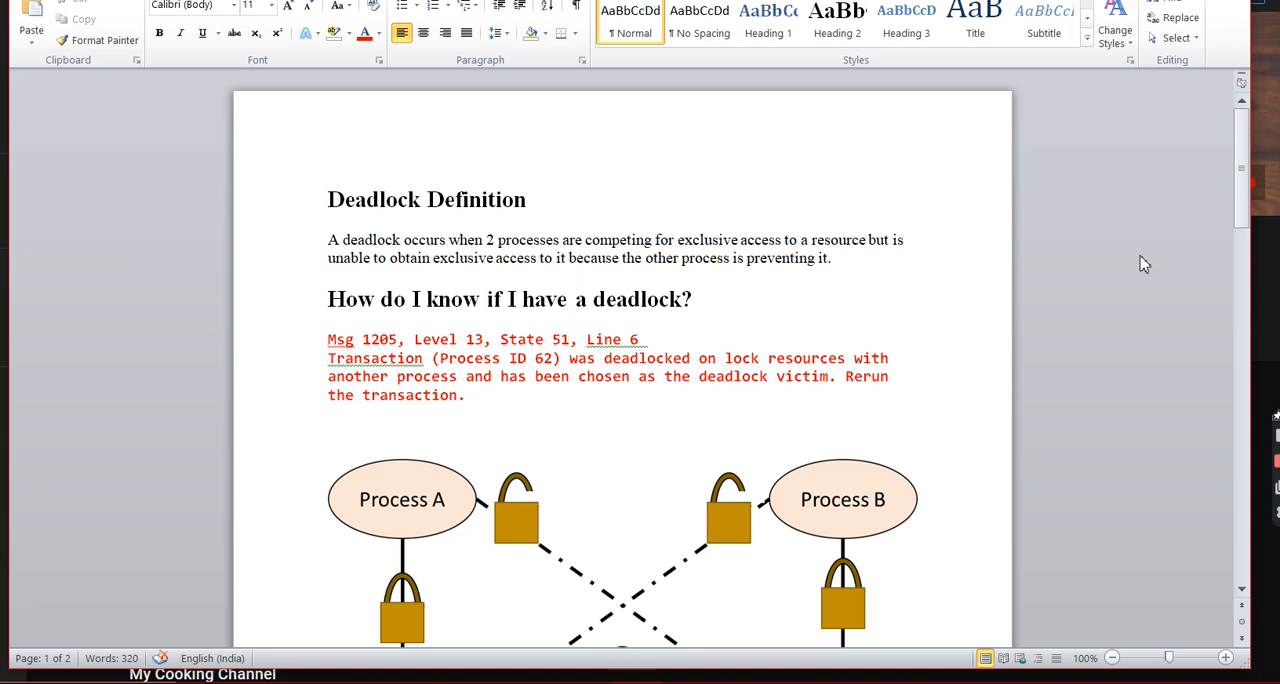
Scroll until the Process A/Process B diagram with Resource X and Resource Y is fully visible
scroll("down", 3)
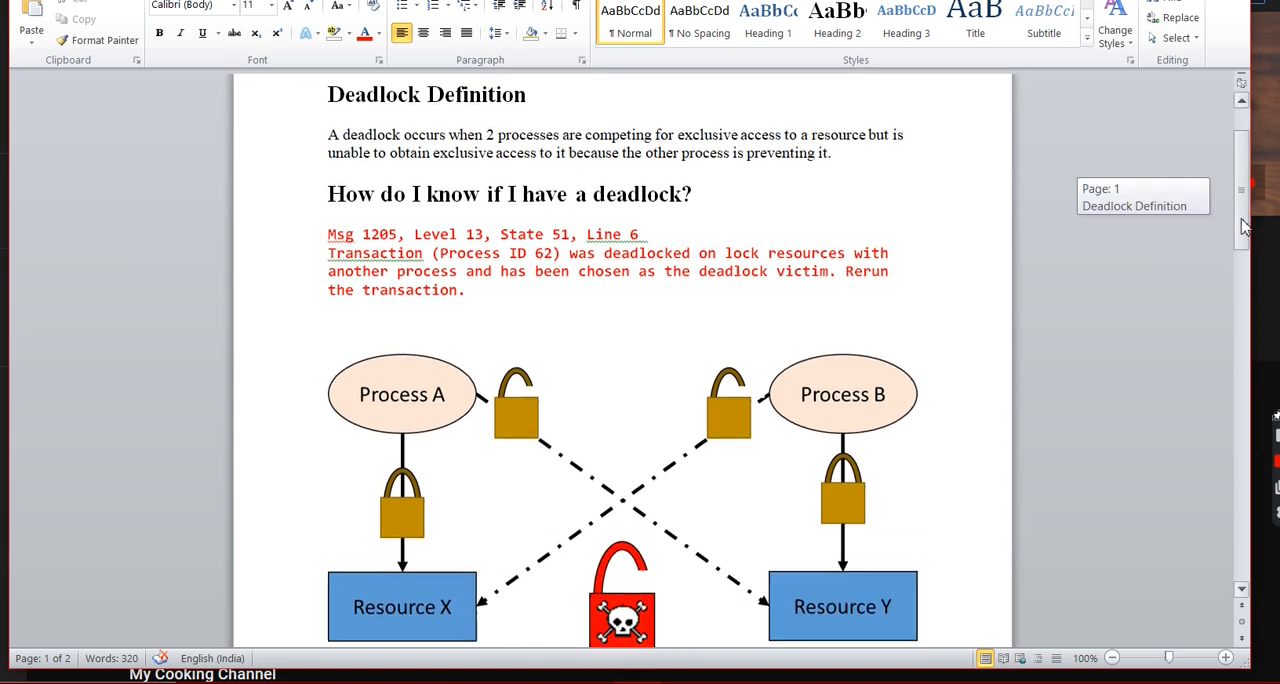
scroll("down", 3)
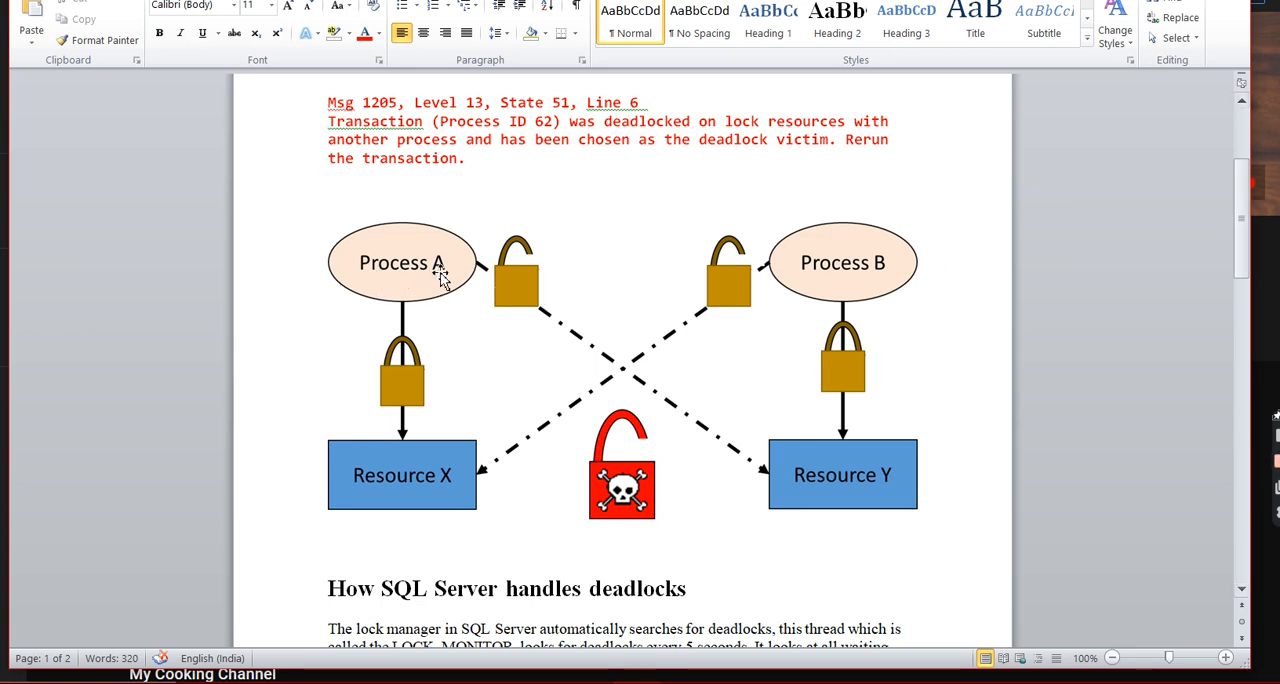
mouse_move(450, 490)
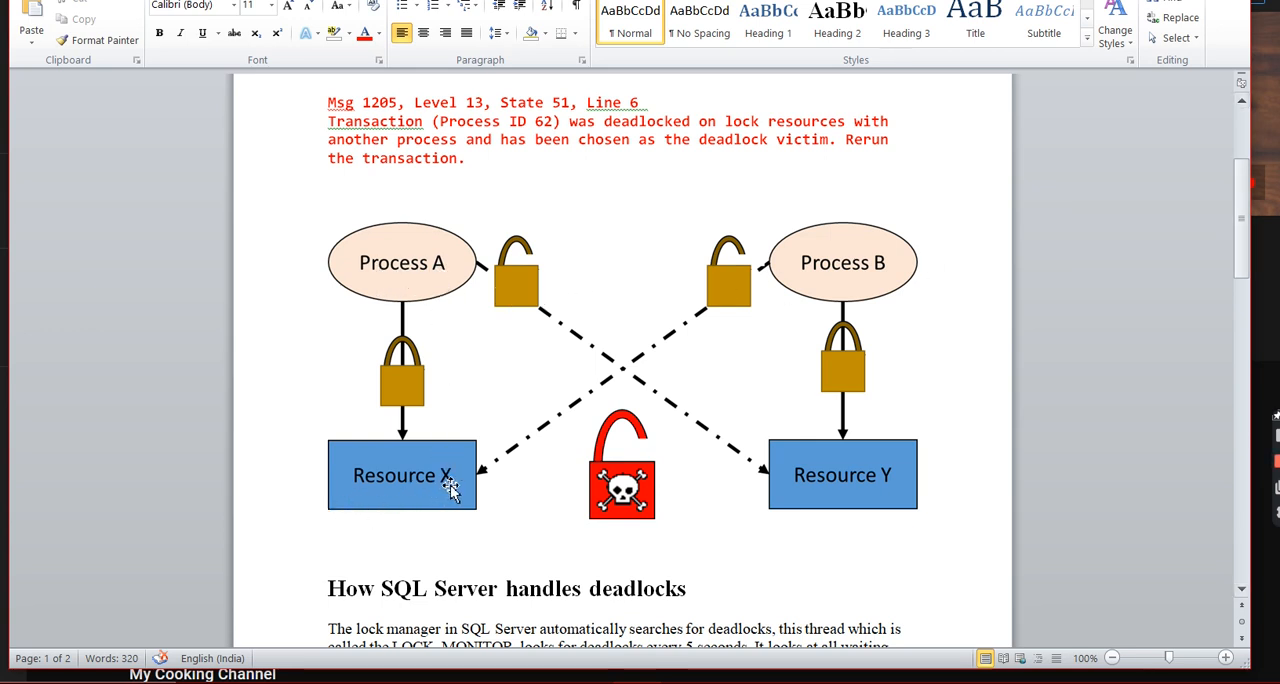
mouse_move(868, 344)
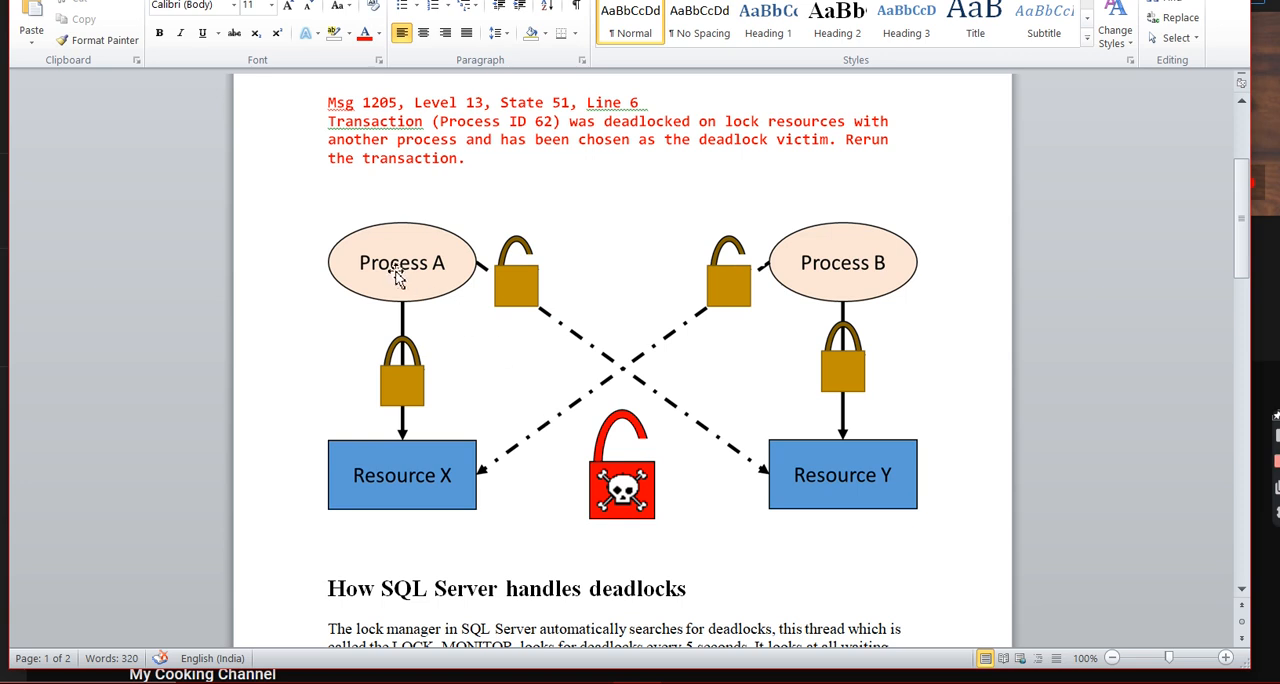
mouse_move(838, 488)
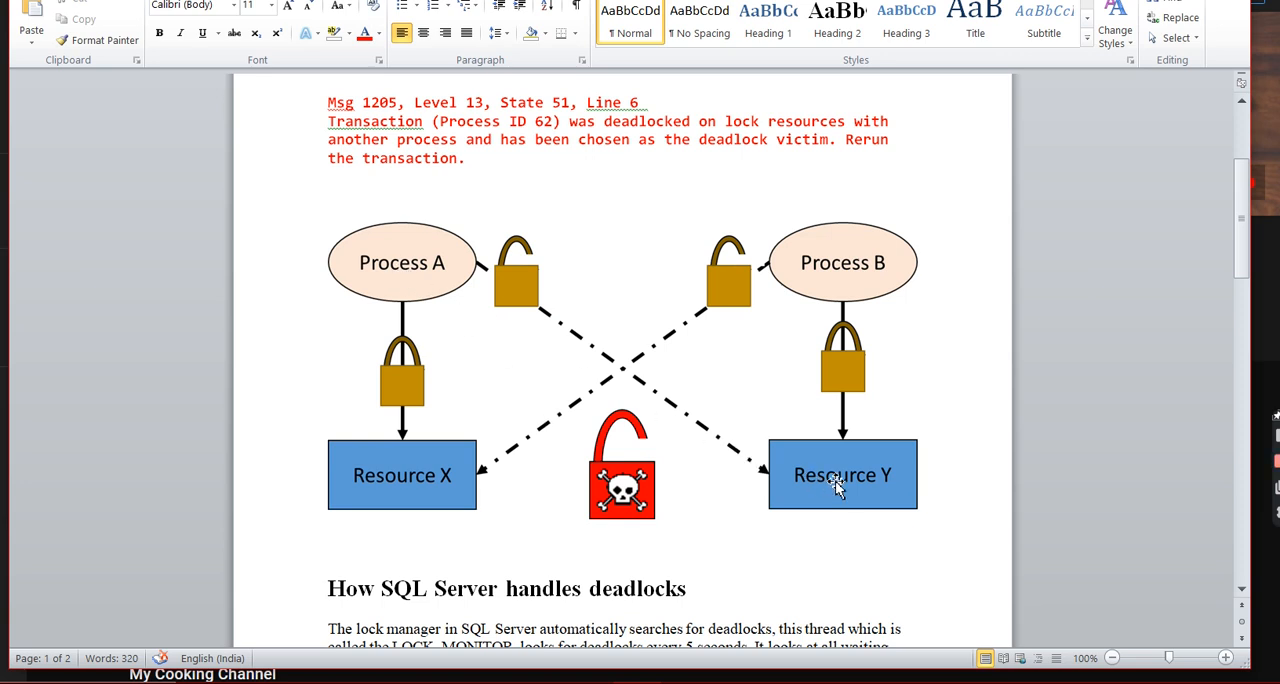
mouse_move(592, 384)
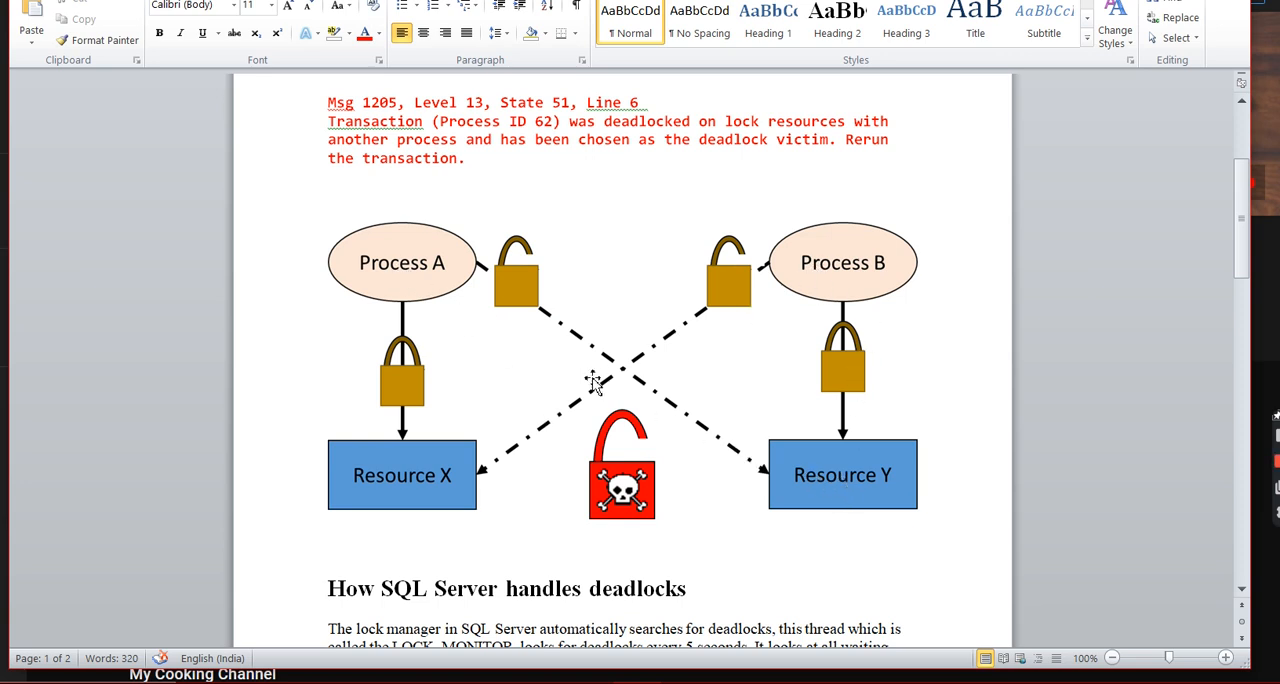
mouse_move(508, 300)
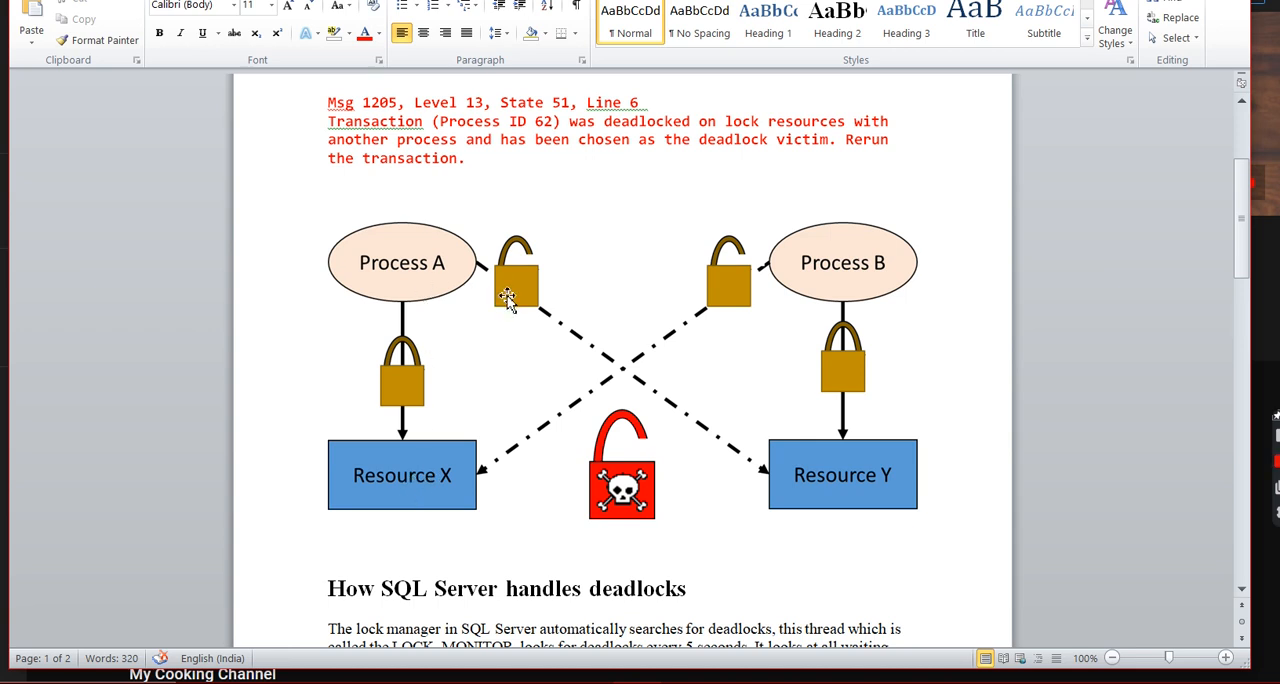
mouse_move(524, 318)
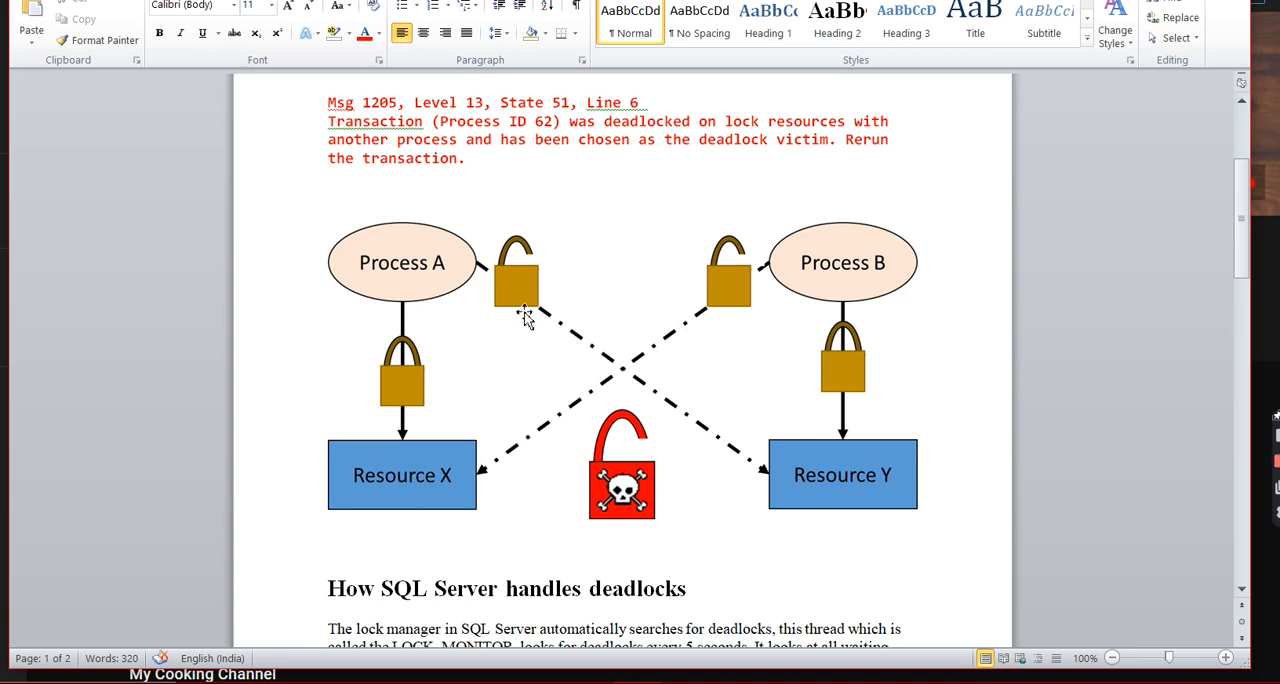
mouse_move(790, 474)
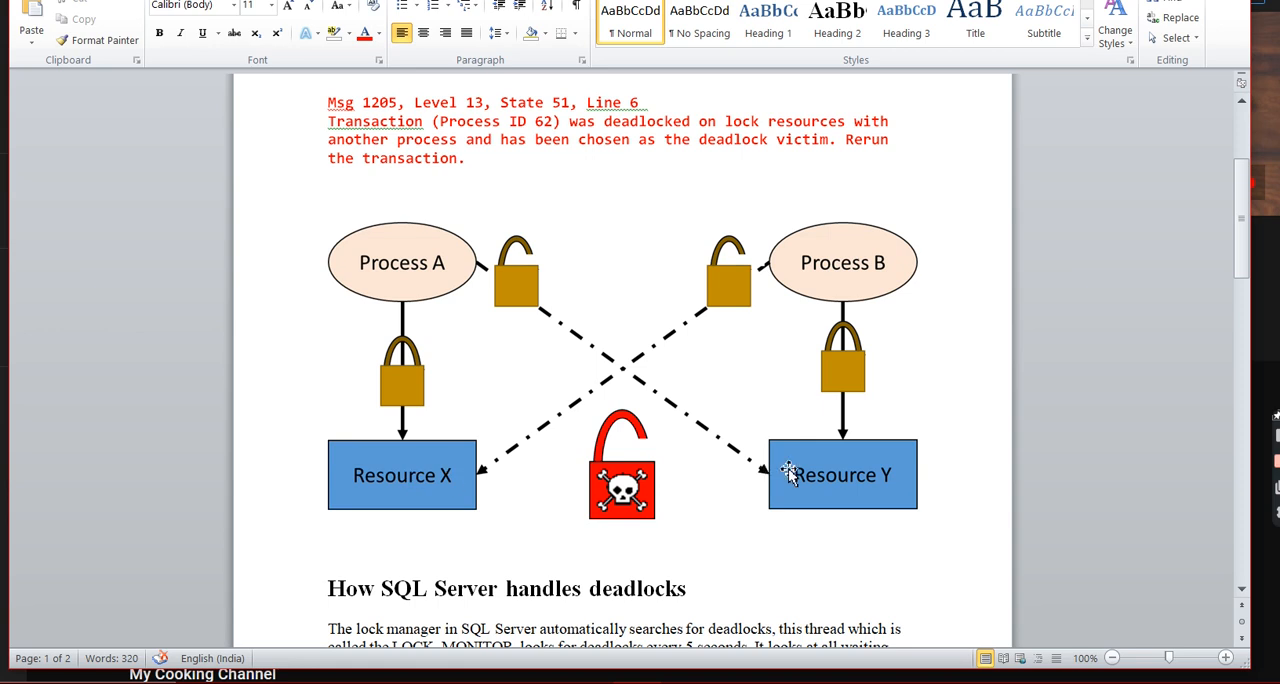
mouse_move(436, 288)
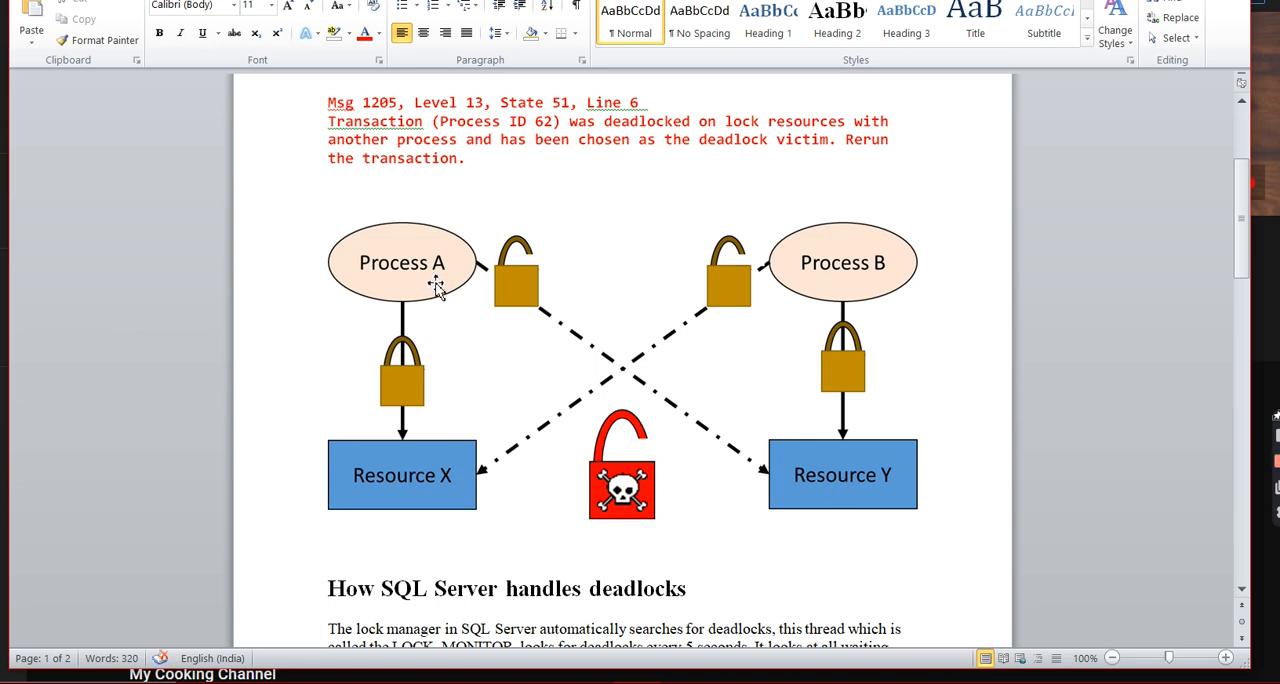
mouse_move(806, 328)
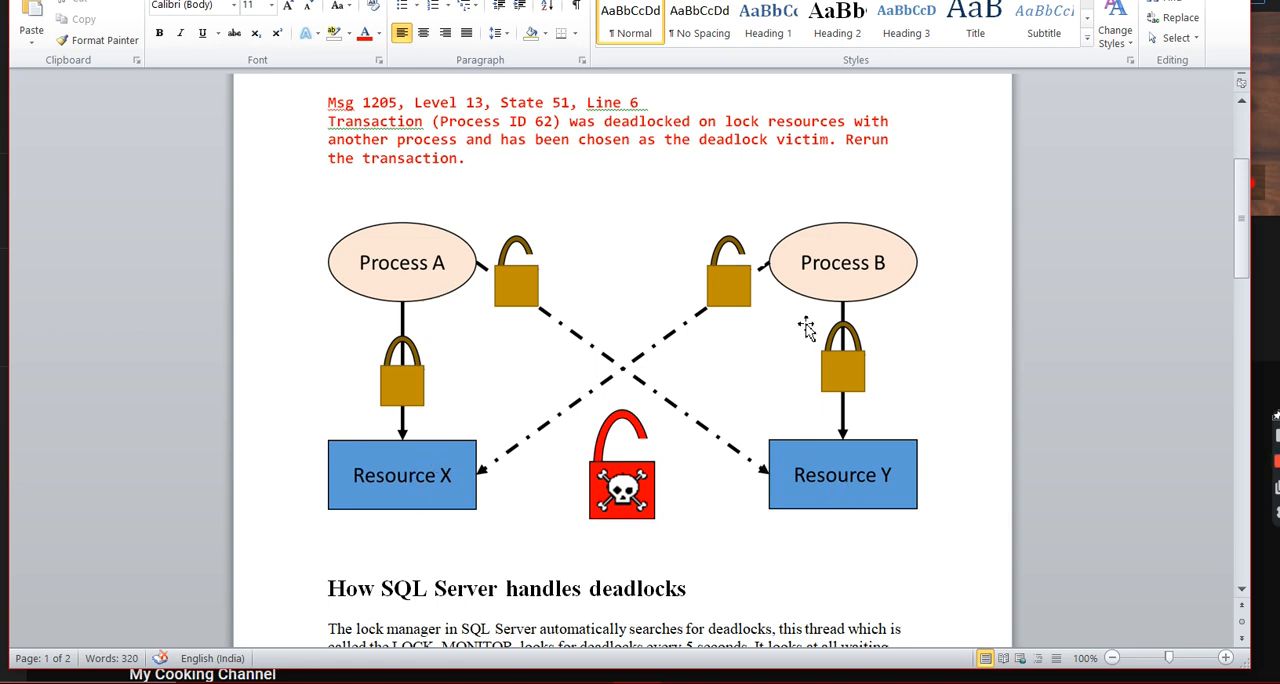
mouse_move(844, 480)
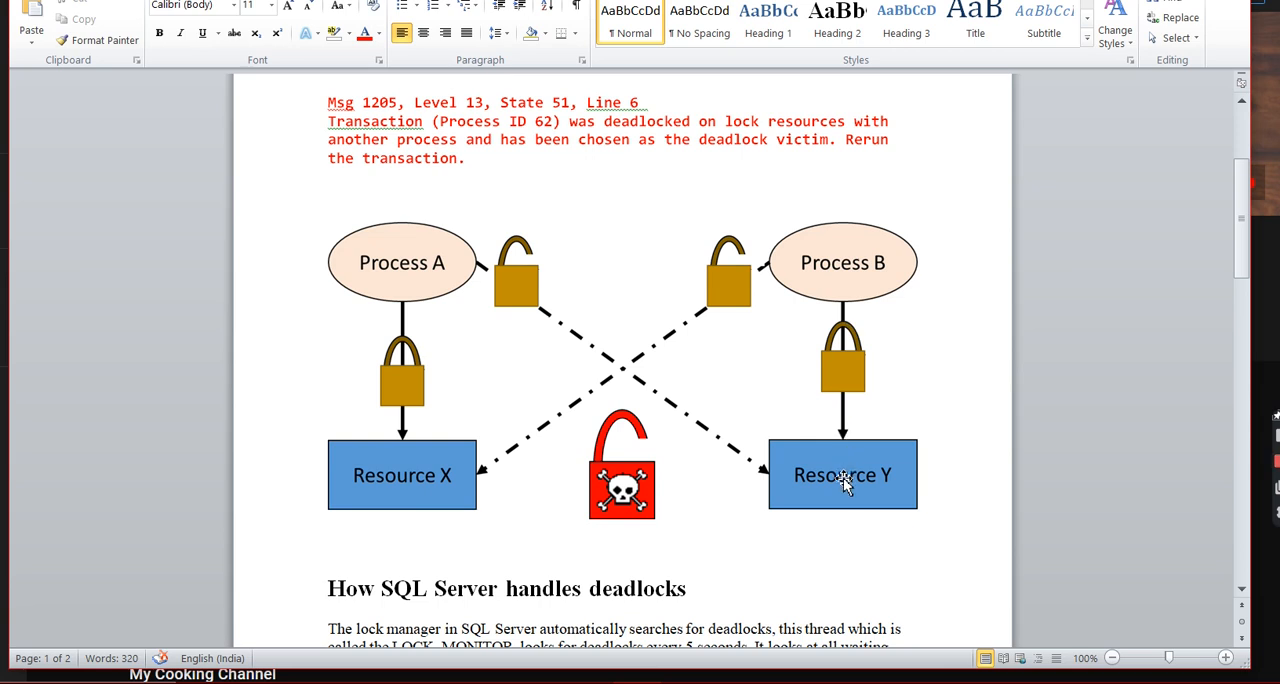
mouse_move(630, 308)
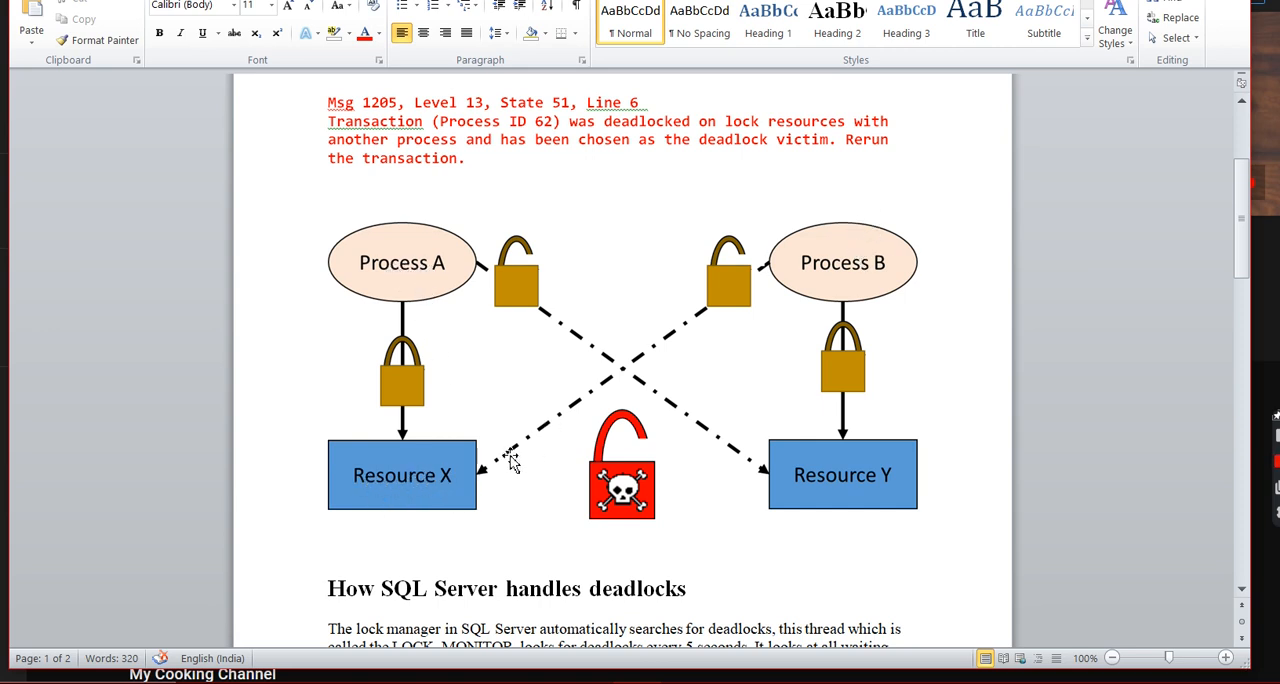
mouse_move(836, 488)
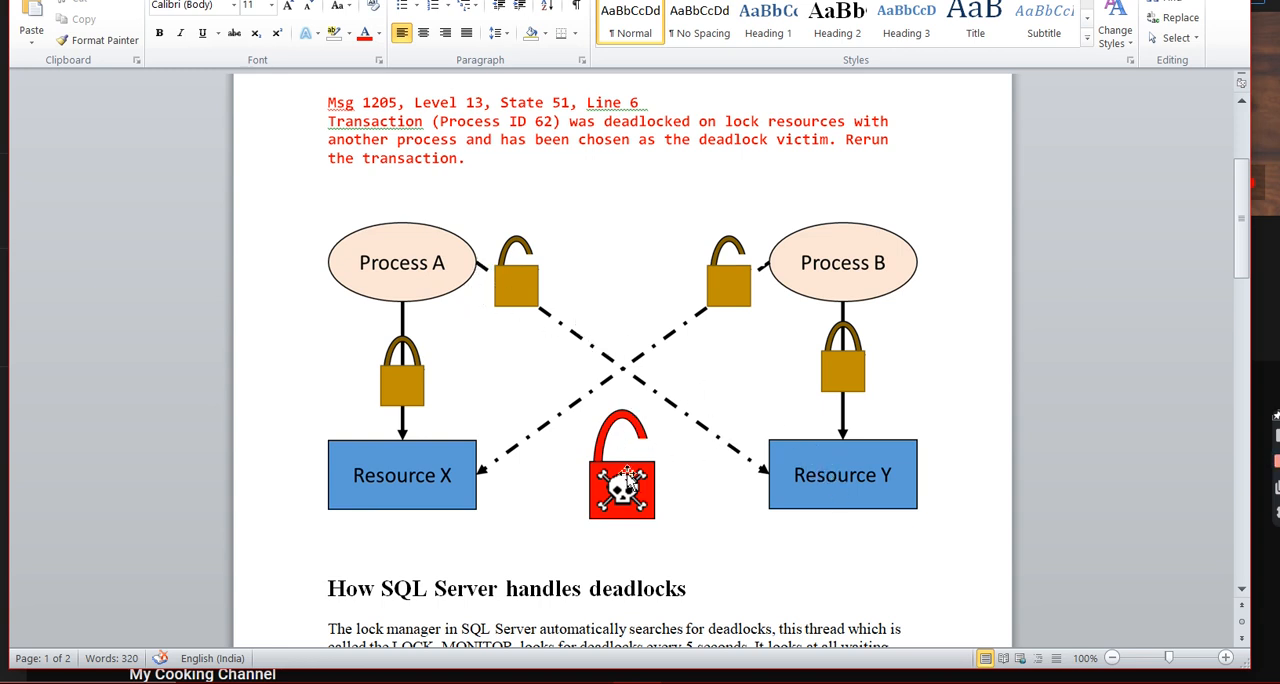
mouse_move(392, 476)
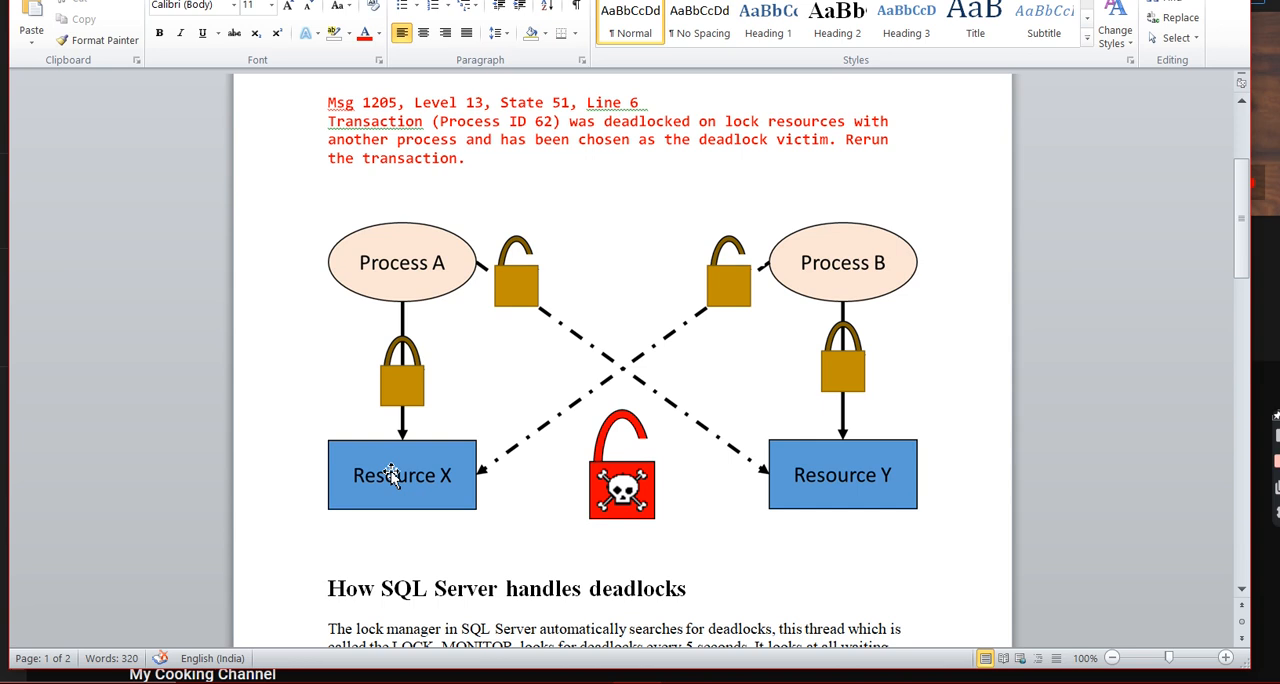
mouse_move(812, 500)
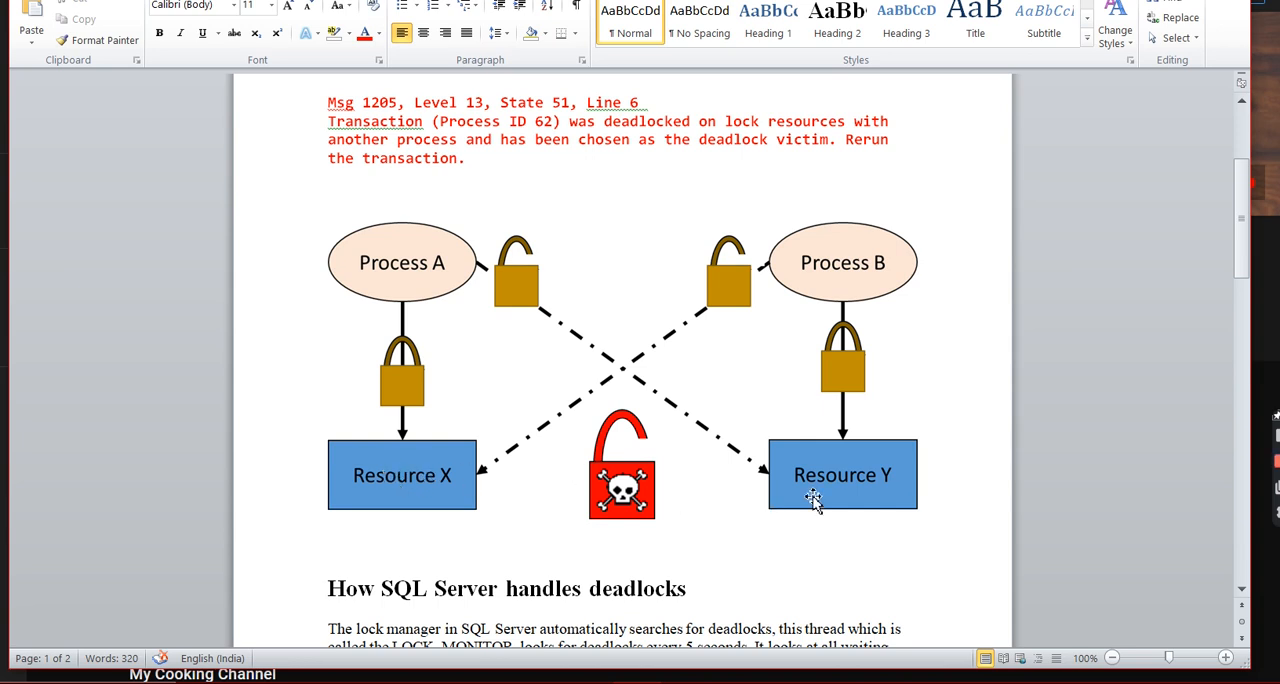
mouse_move(856, 464)
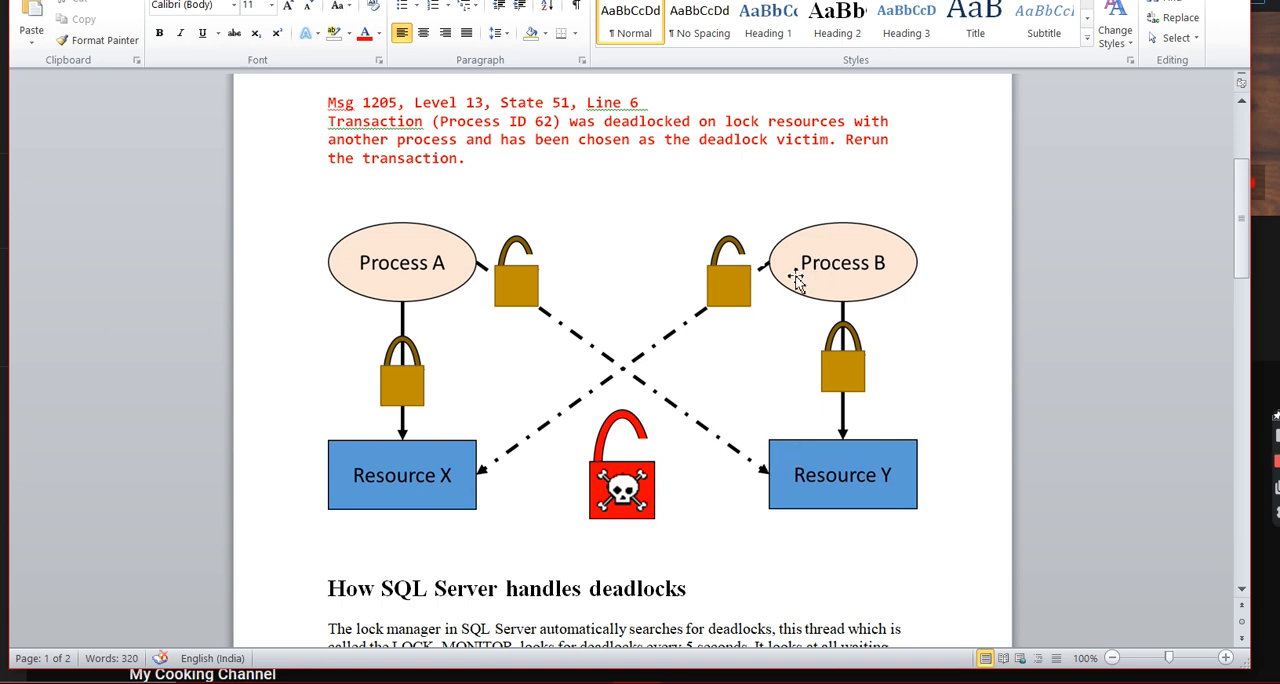
mouse_move(876, 322)
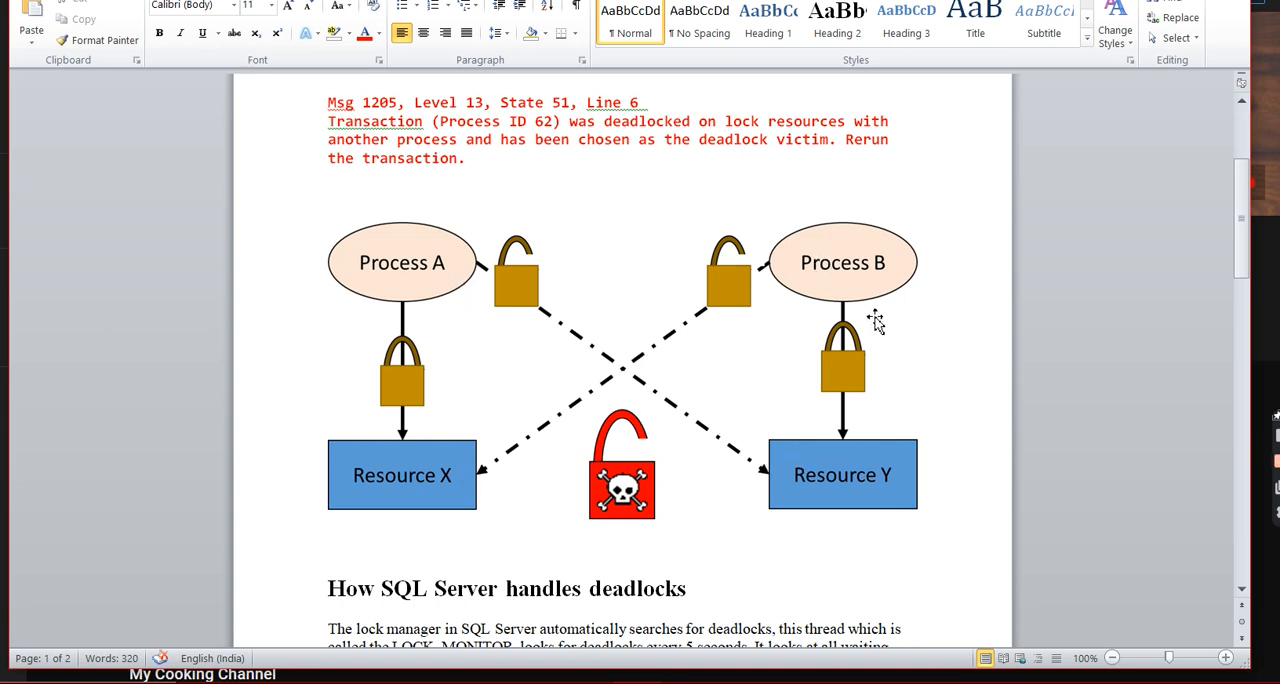
mouse_move(690, 416)
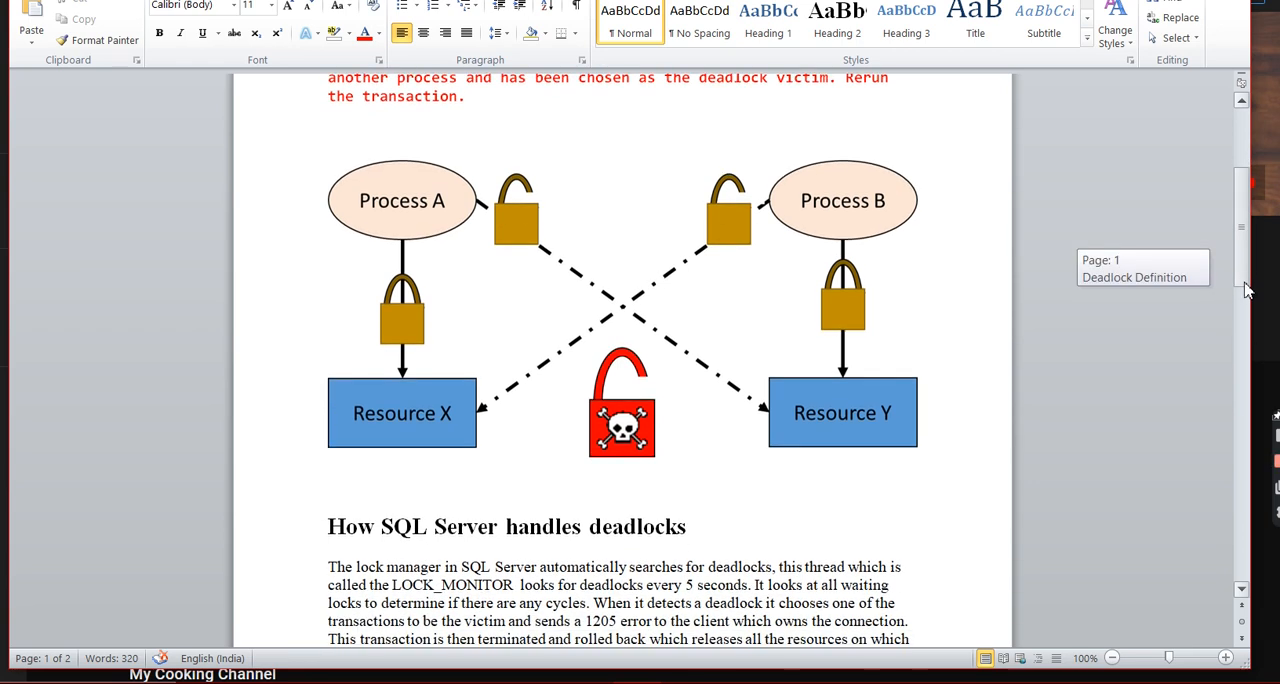
Scroll past the diagram and highlight the LOCK_MONITOR detection and victim rollback paragraphs
scroll("down", 3)
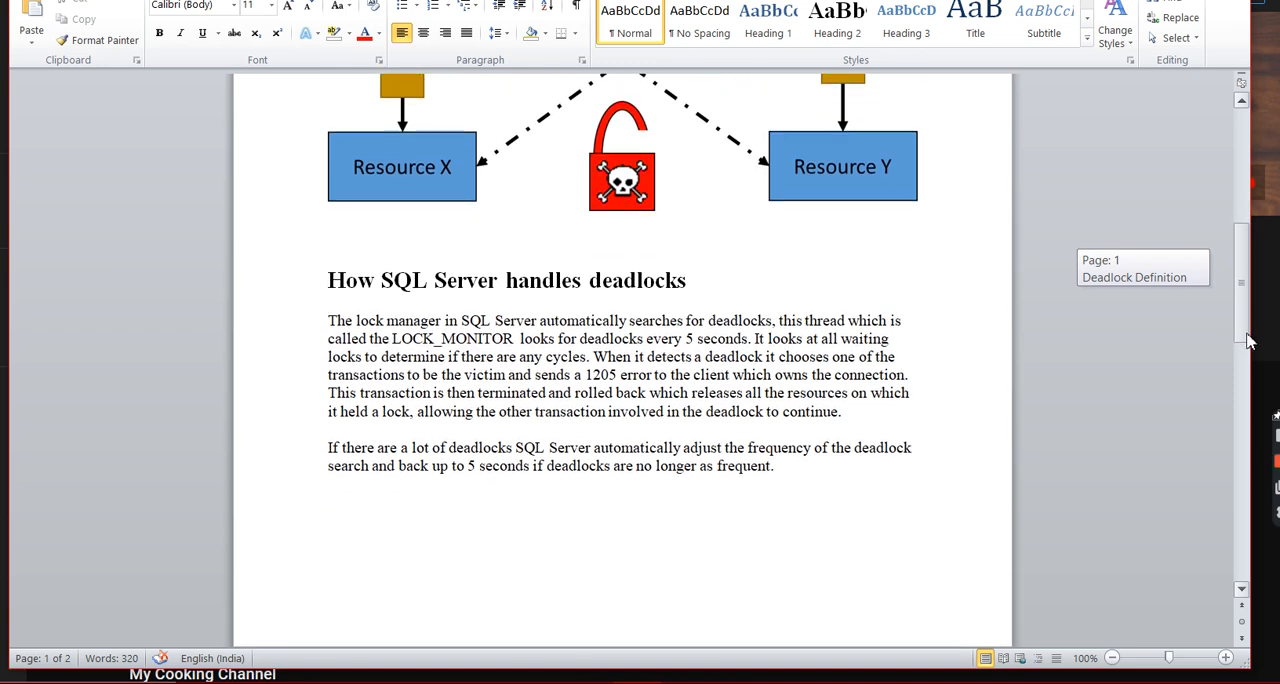
scroll("down", 3)
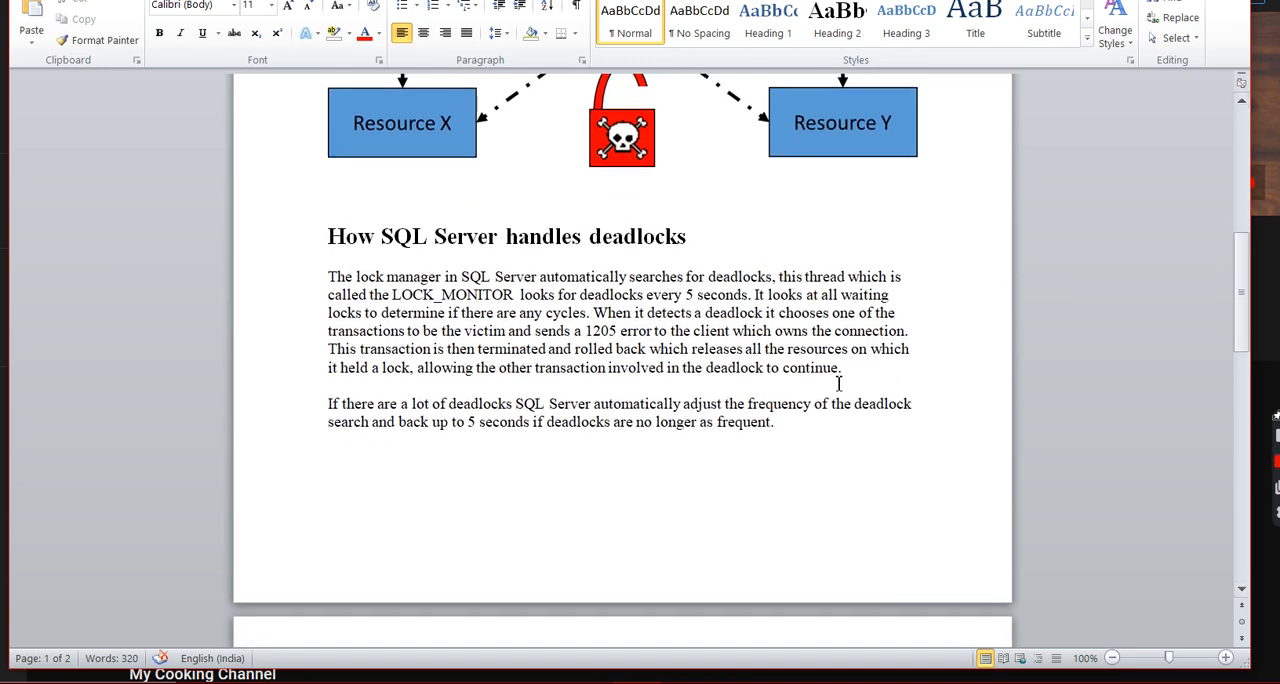
left_click_drag(328, 276, 740, 410)
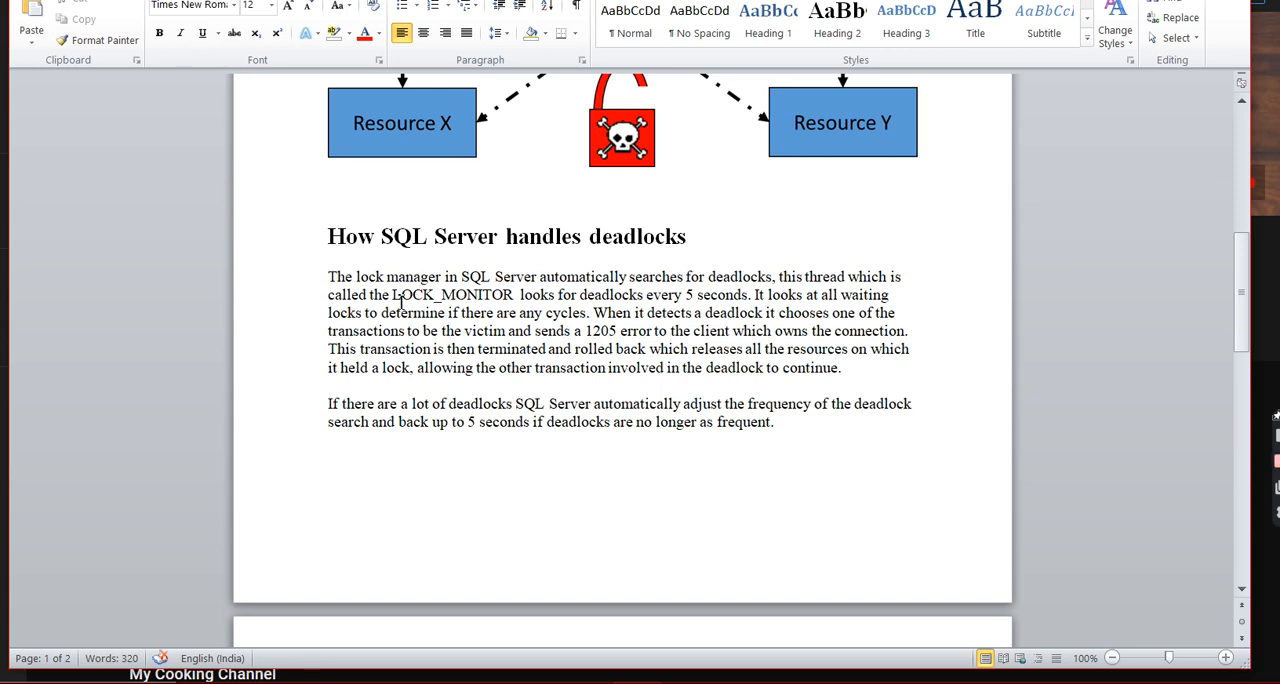
left_click(328, 458)
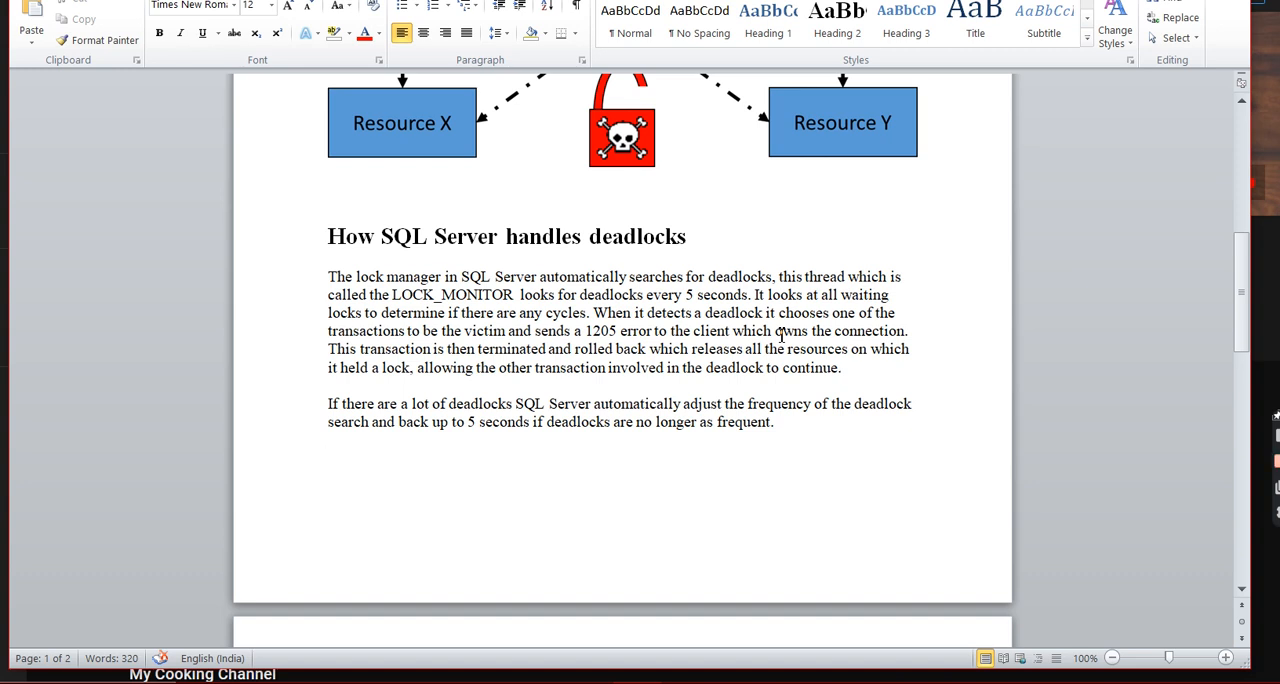
mouse_move(594, 344)
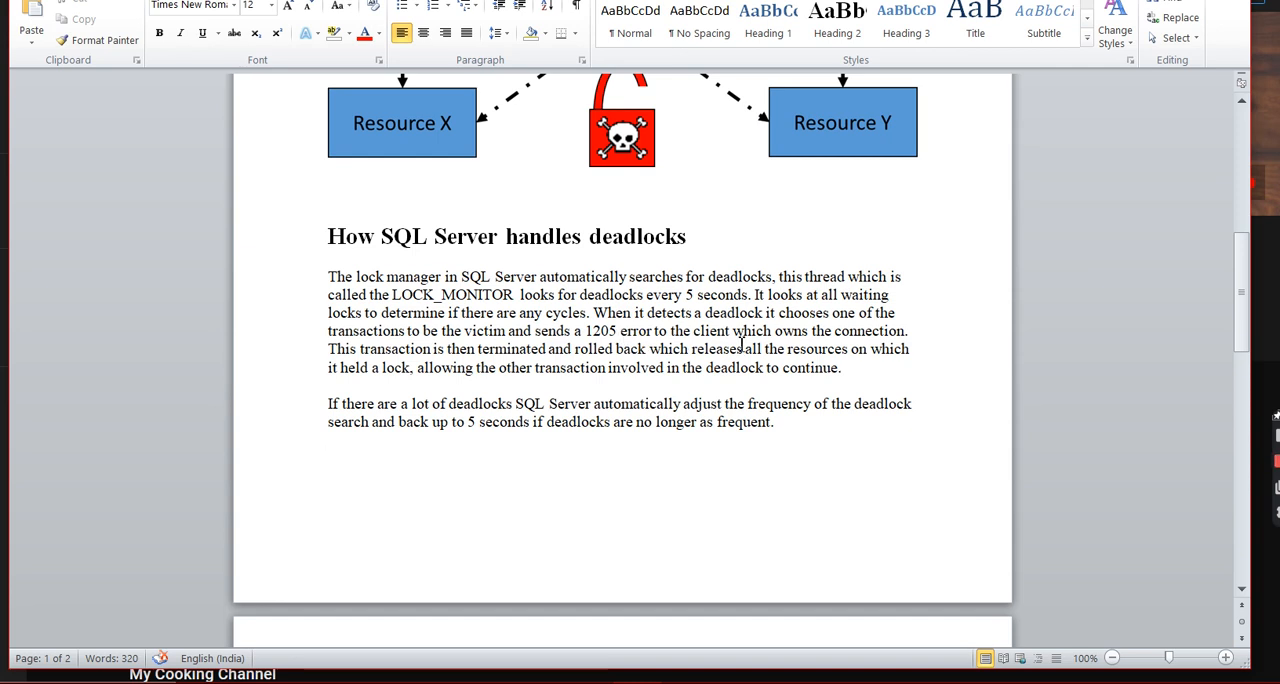
left_click(328, 458)
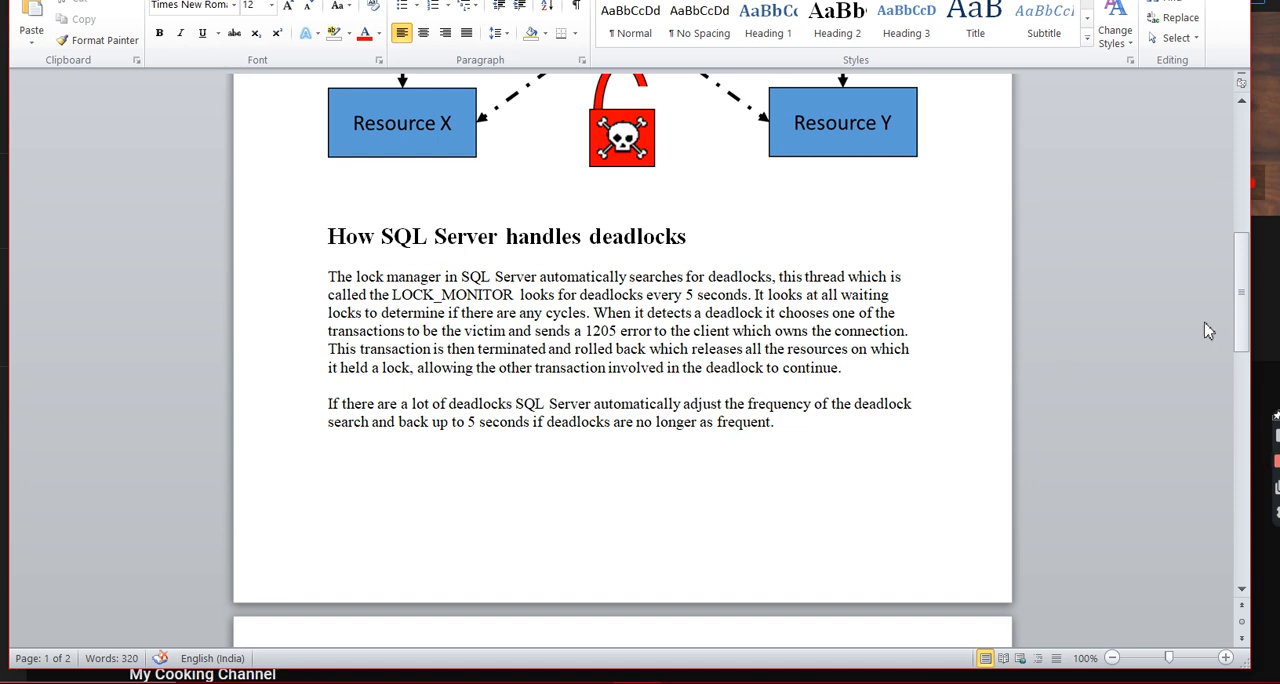
mouse_move(1152, 396)
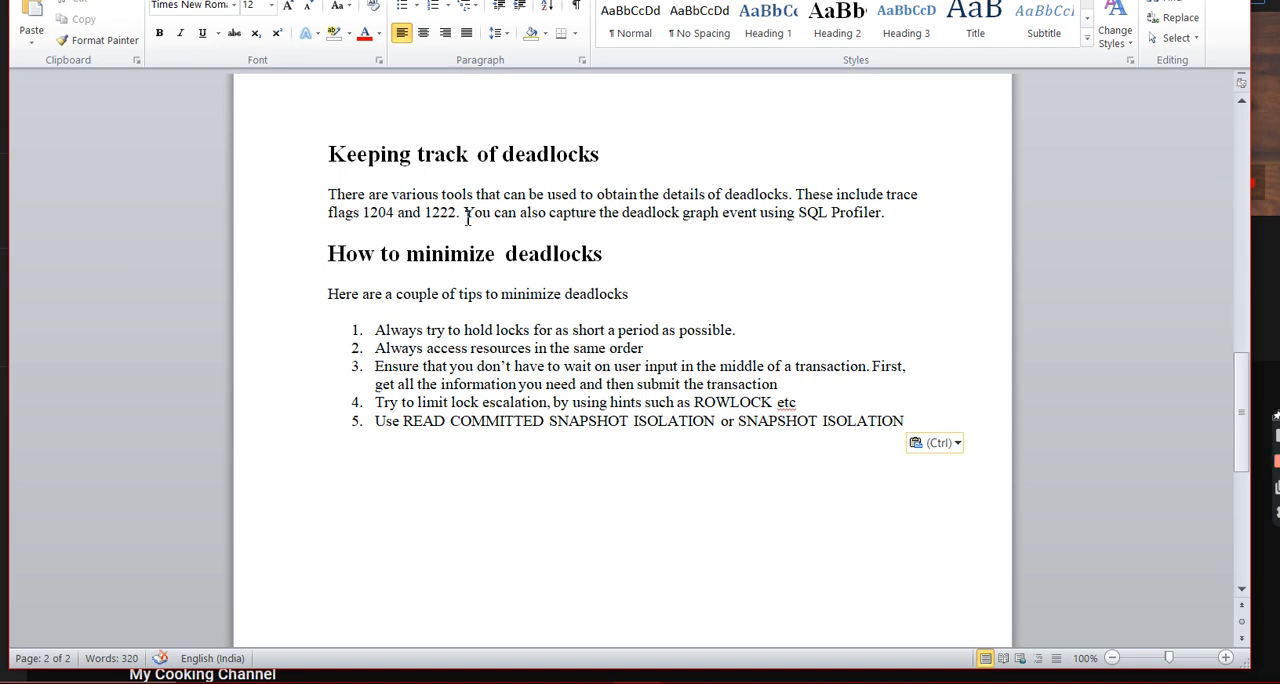
mouse_move(570, 214)
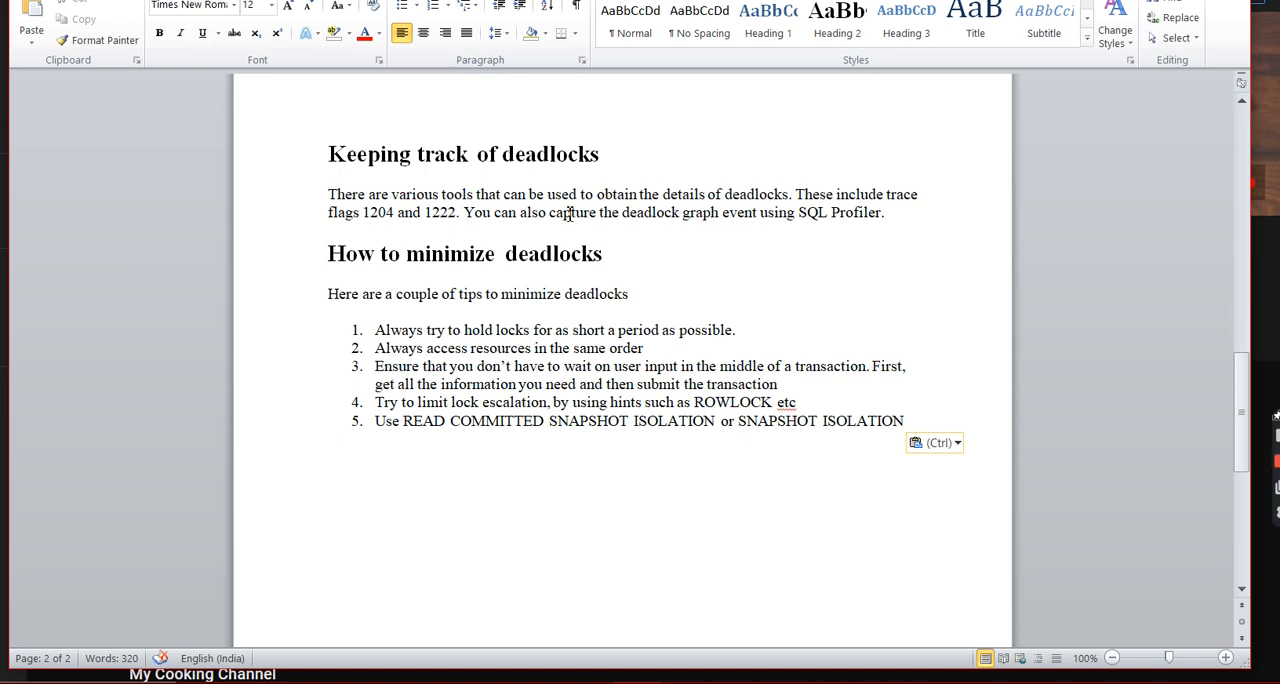
Highlight the 'Keeping track of deadlocks' heading and the hold-locks phrase in tip 1
left_click_drag(464, 212, 598, 212)
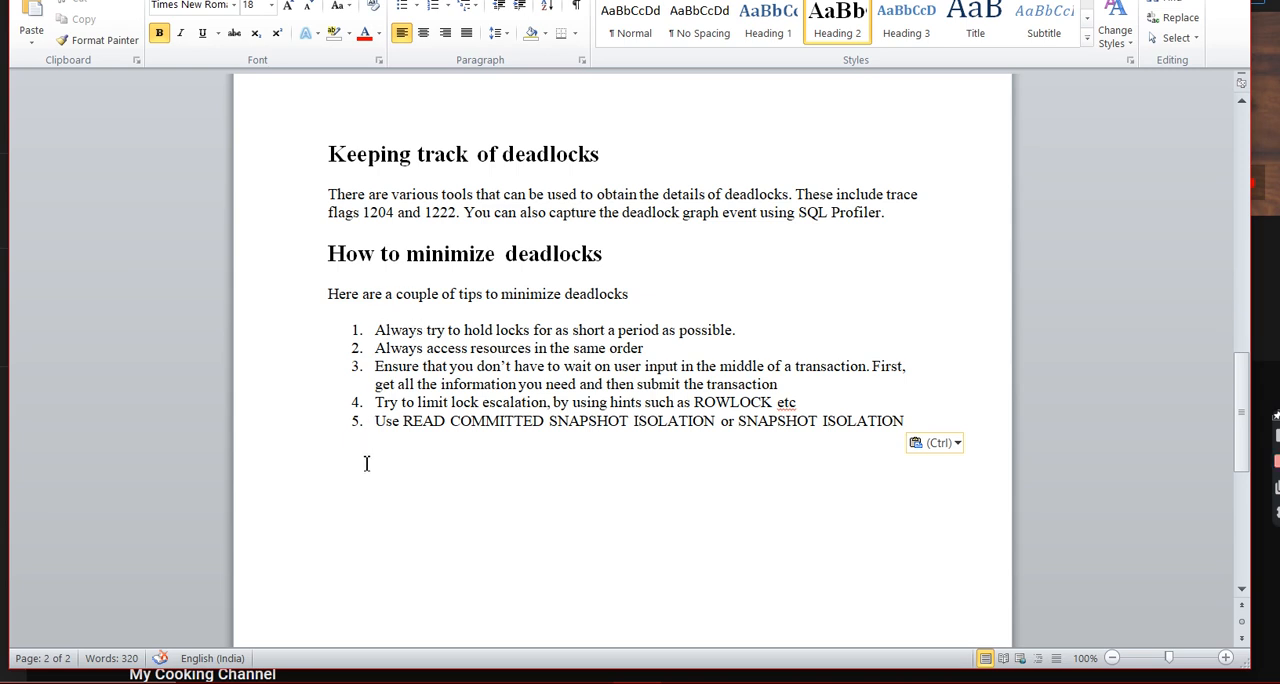
mouse_move(802, 488)
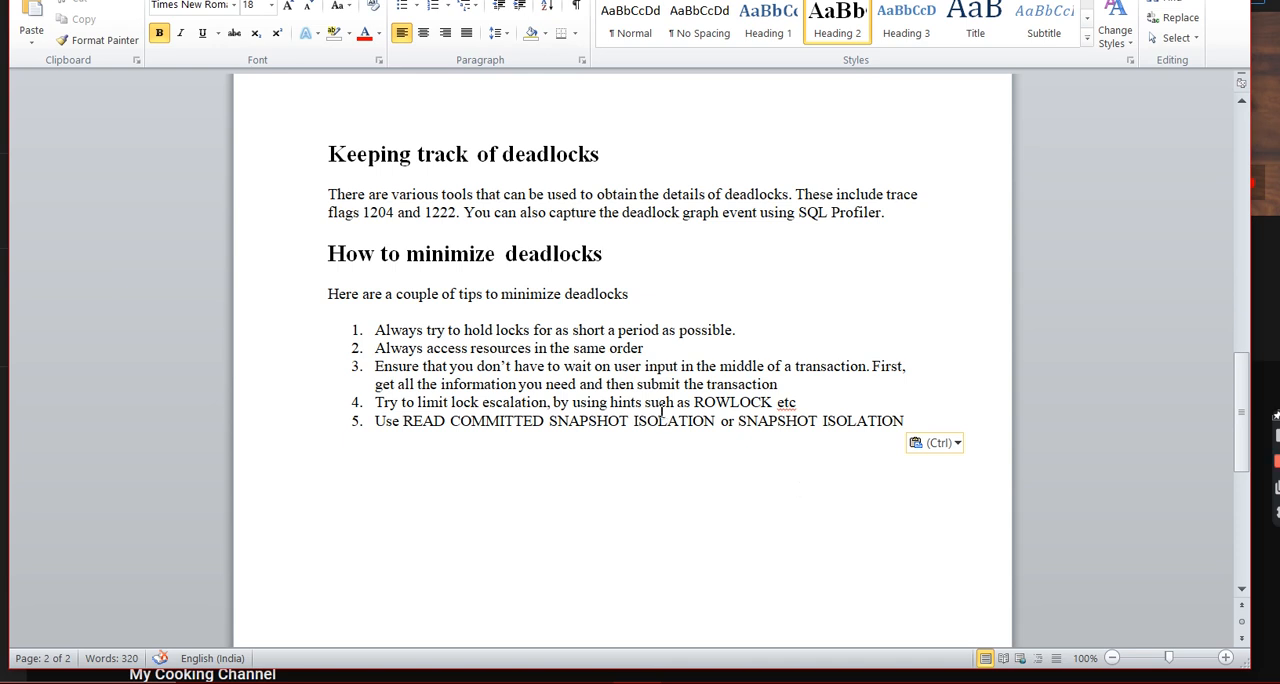
left_click_drag(448, 330, 532, 330)
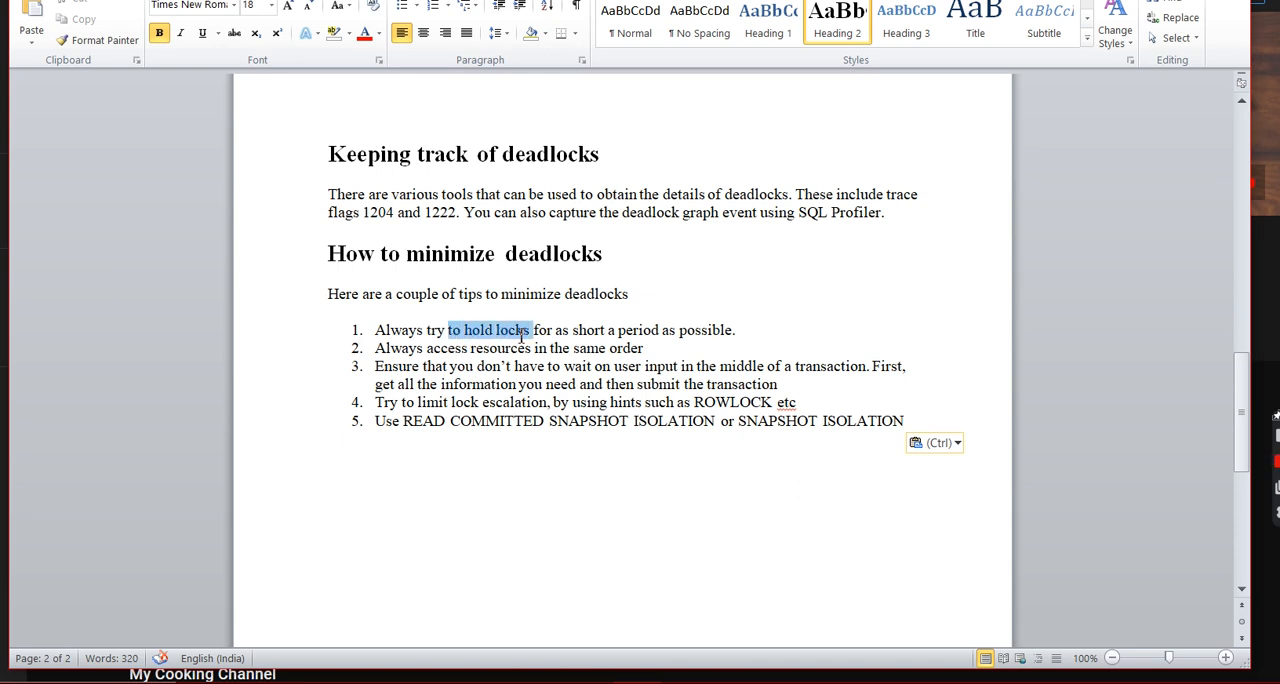
left_click_drag(532, 330, 732, 330)
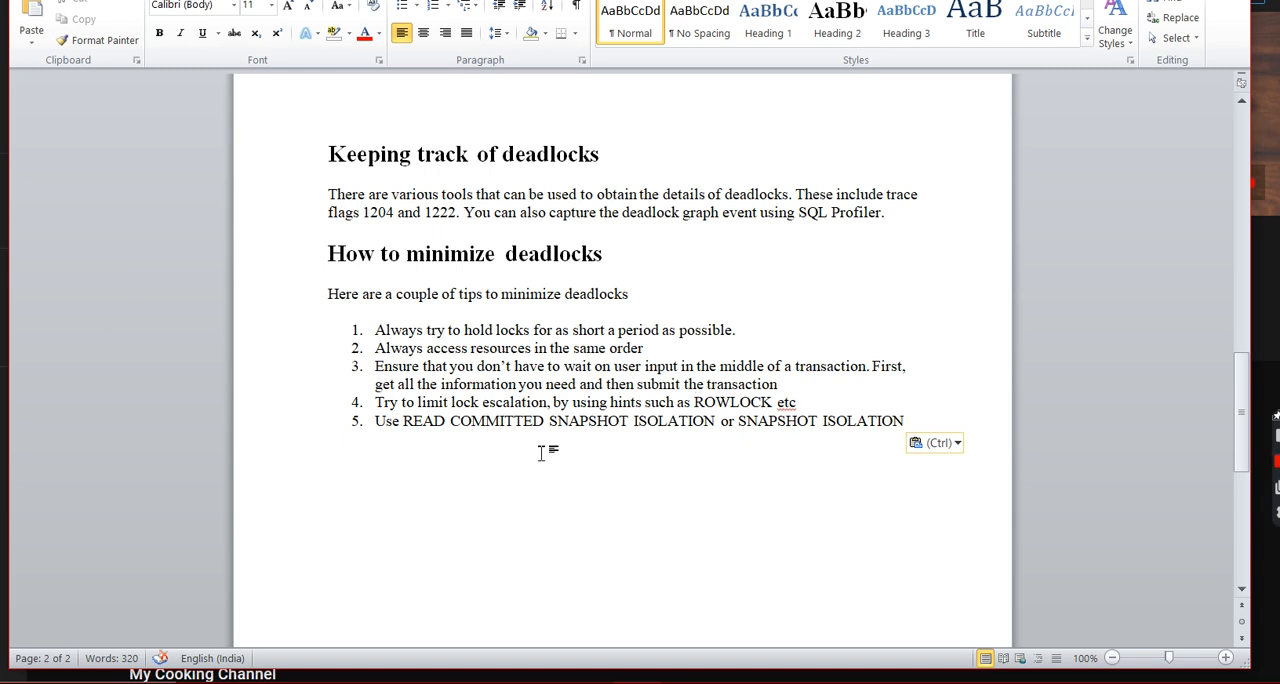
mouse_move(628, 410)
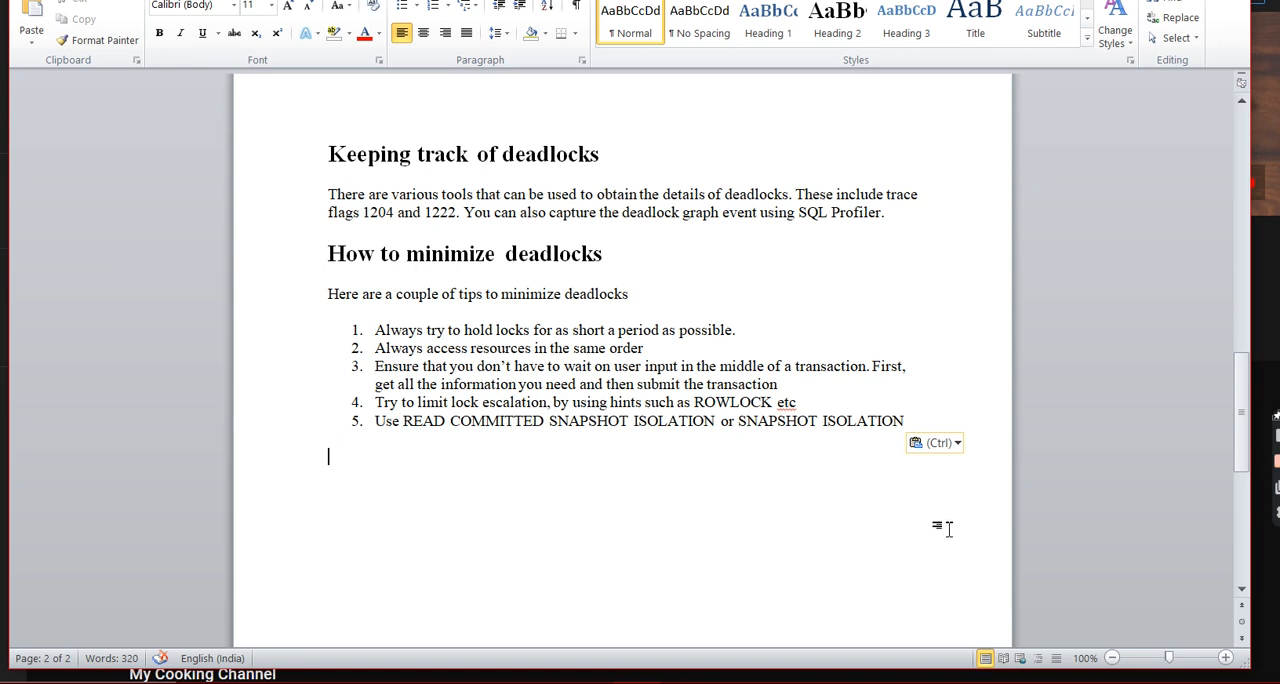
mouse_move(776, 376)
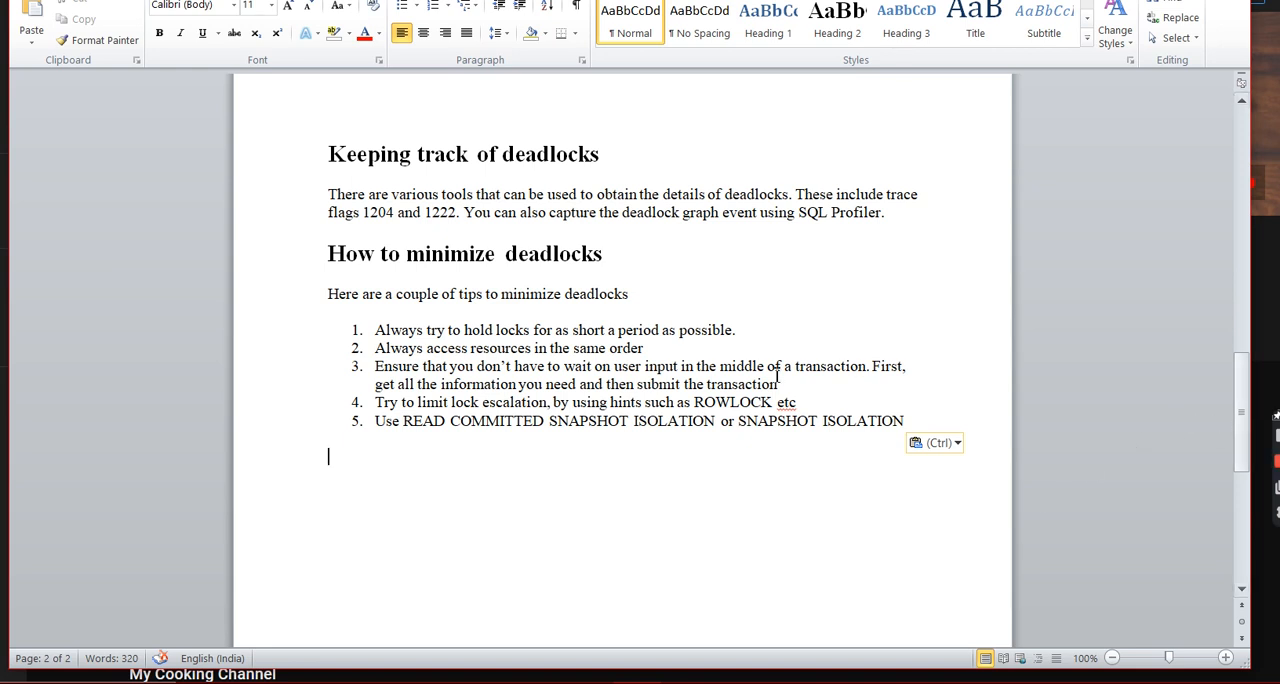
mouse_move(620, 528)
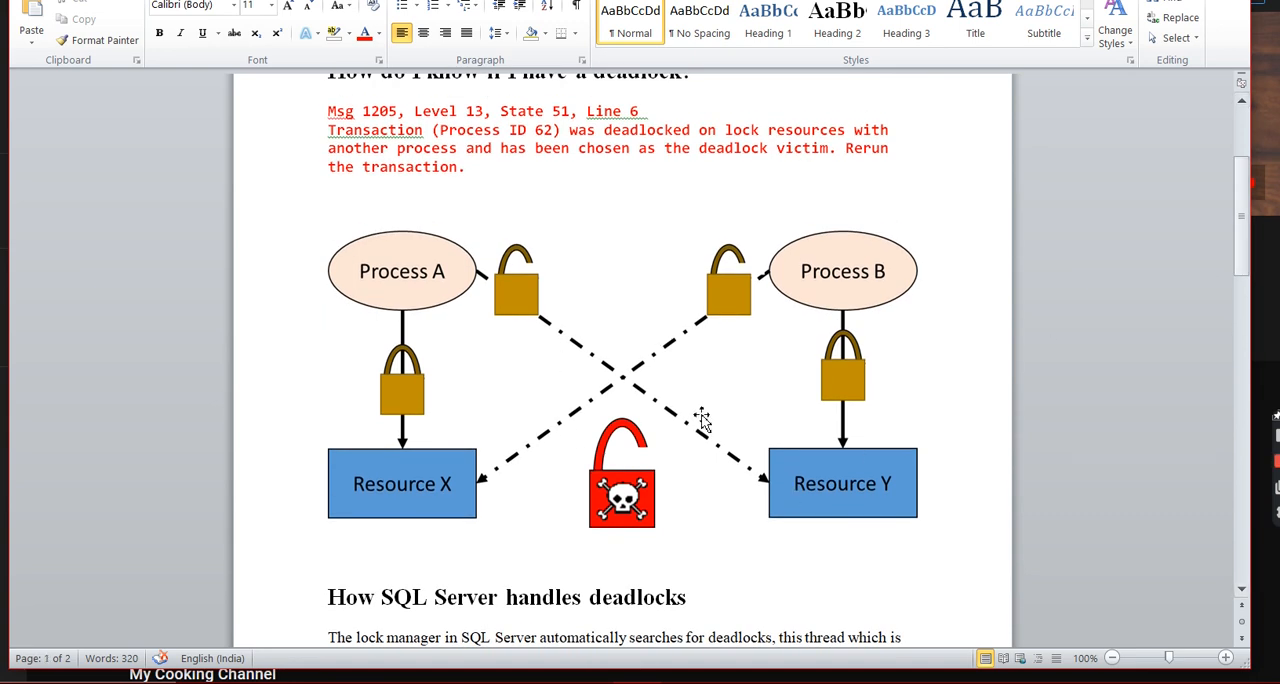
mouse_move(648, 592)
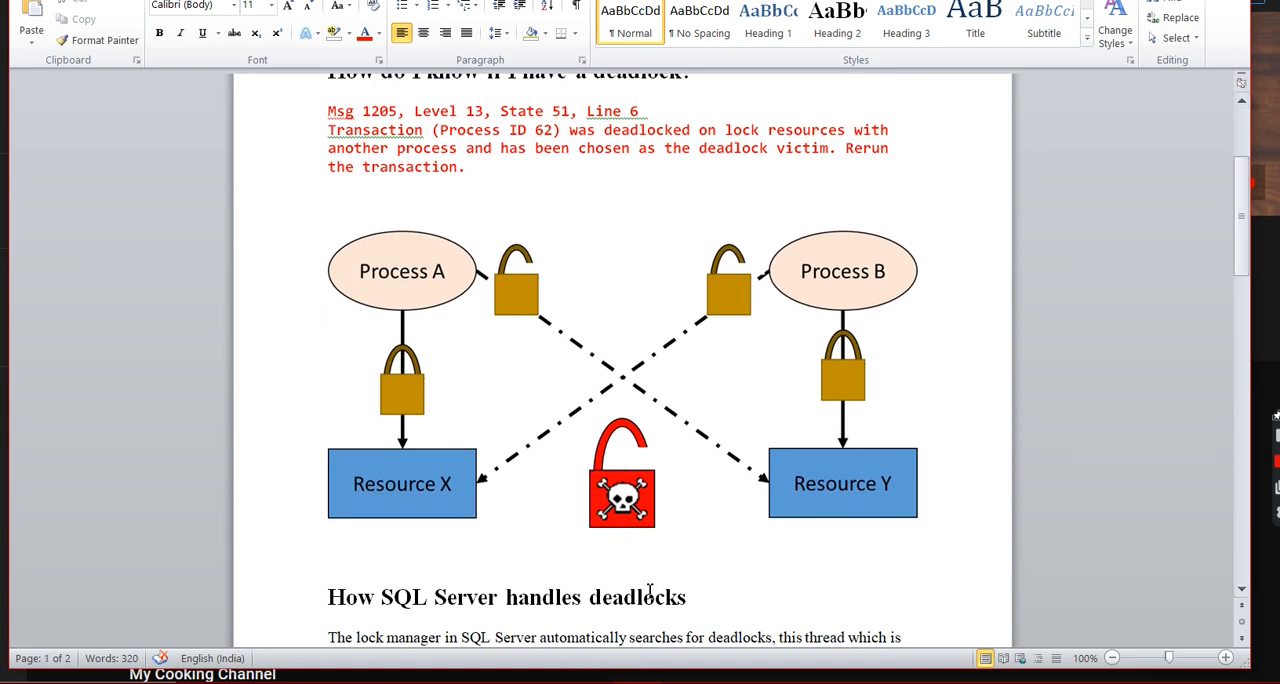
mouse_move(504, 336)
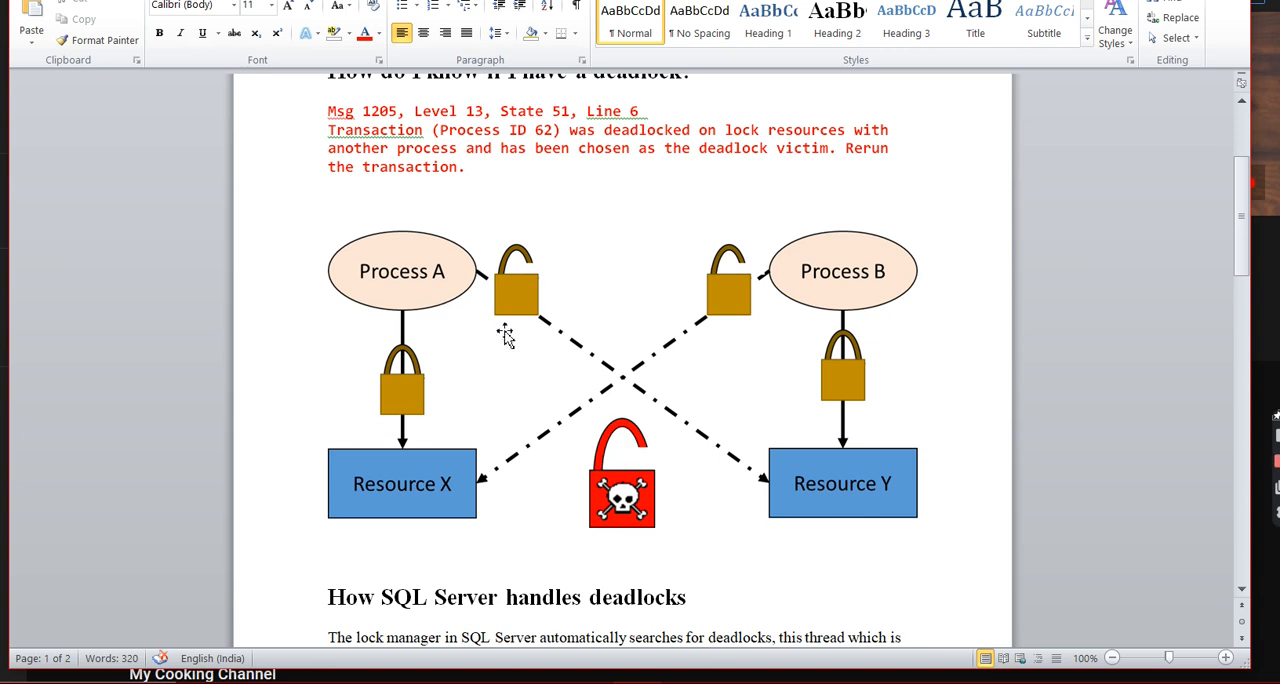
mouse_move(686, 504)
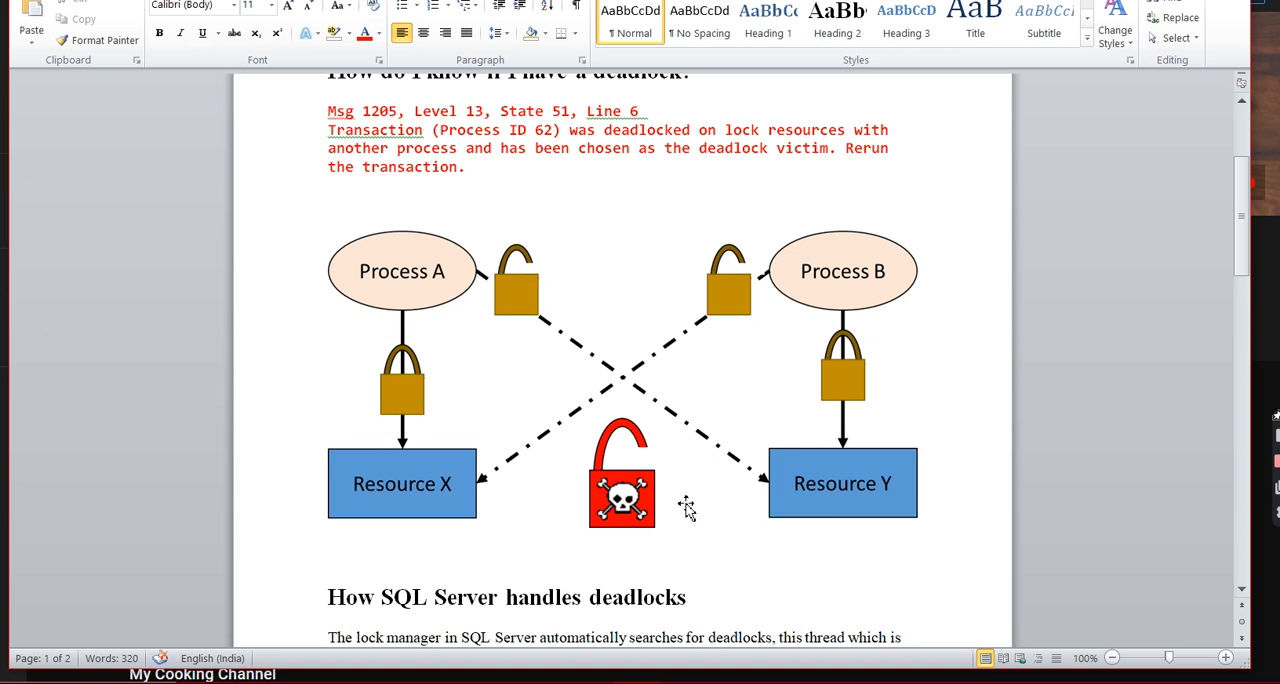
mouse_move(748, 504)
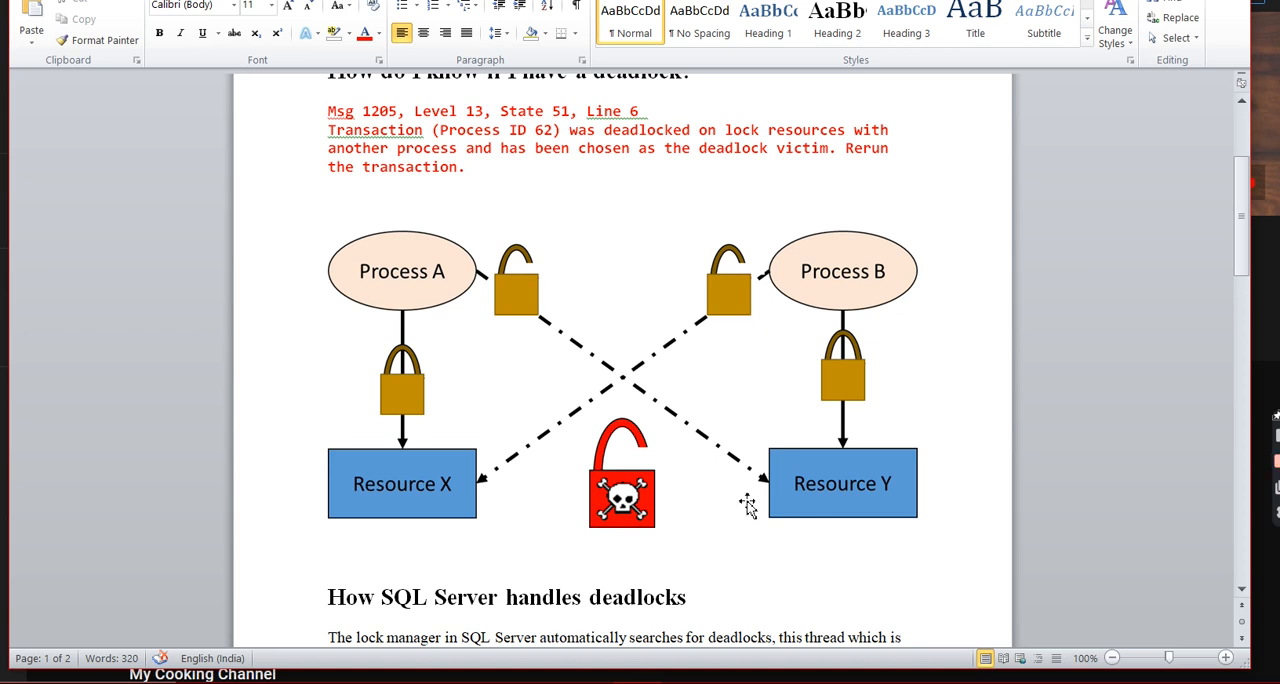
mouse_move(1066, 534)
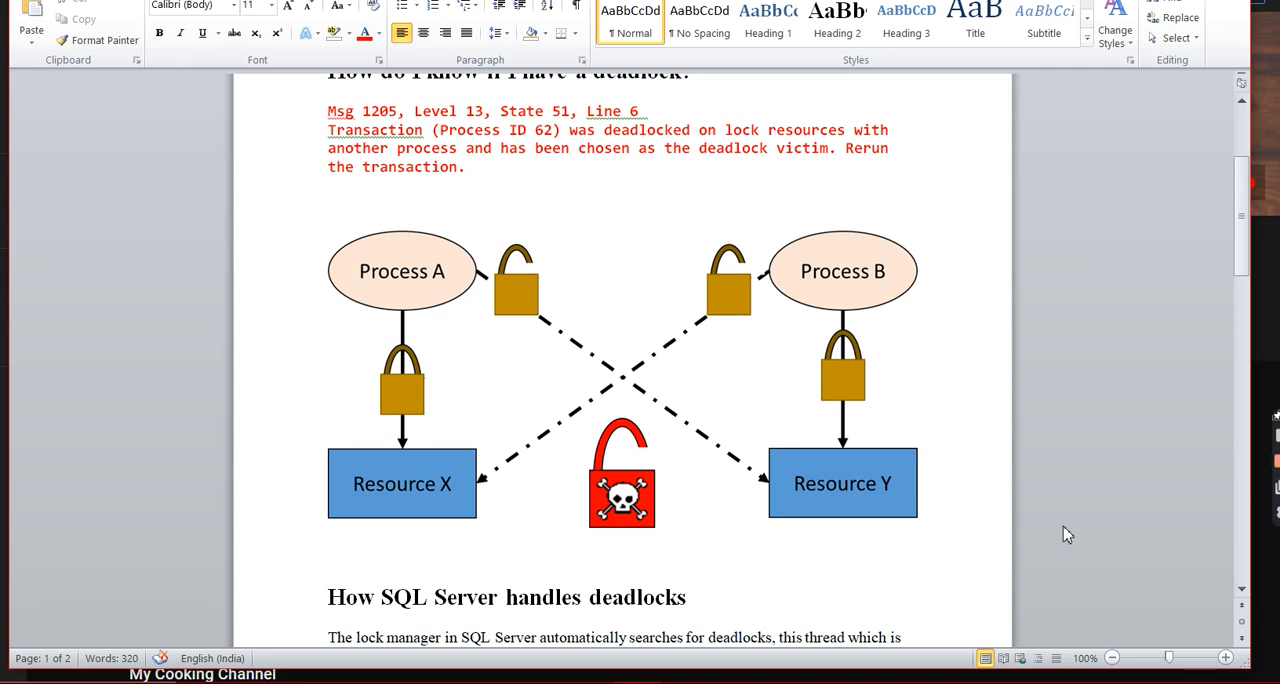
mouse_move(1272, 452)
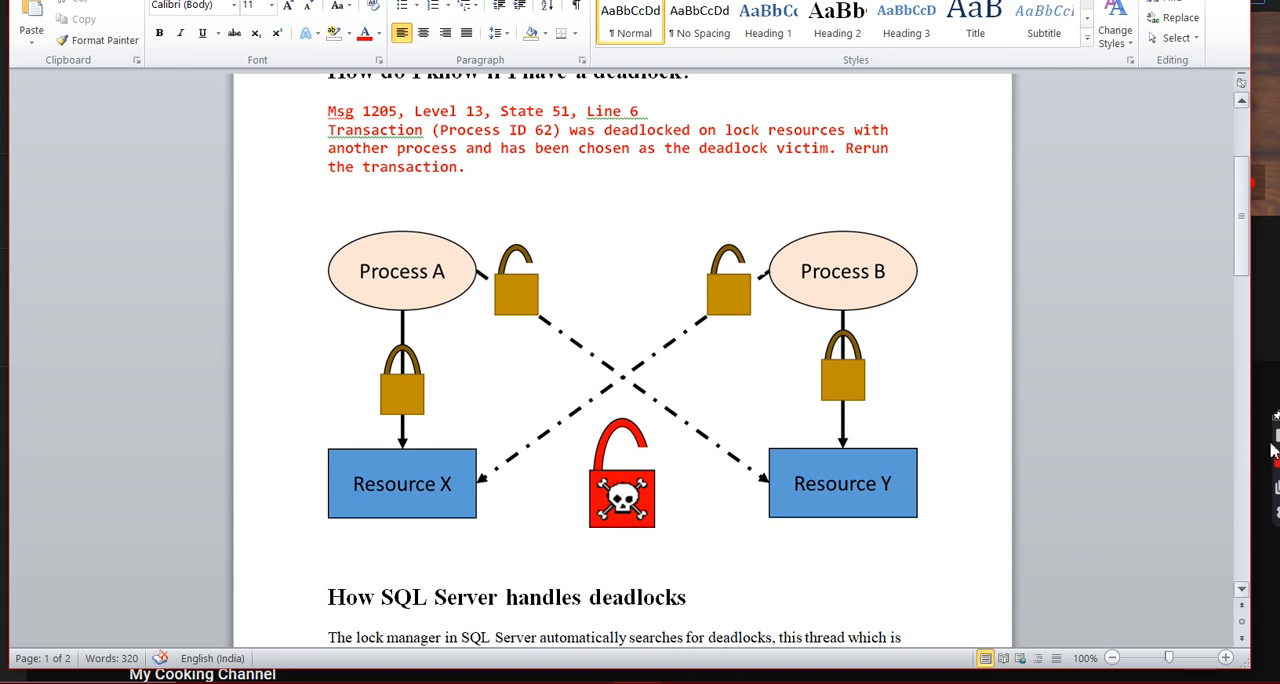